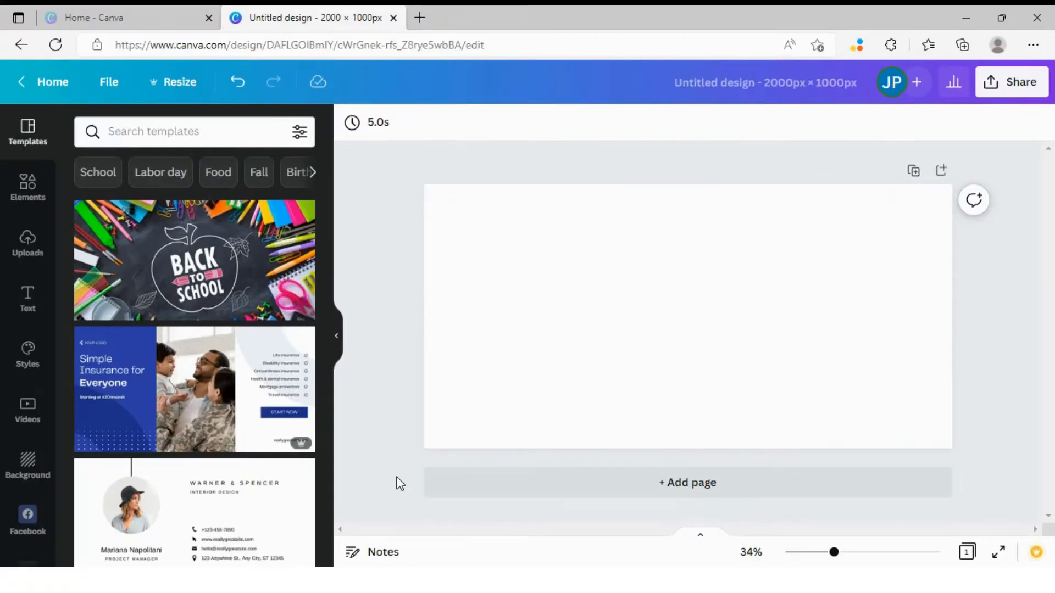
mouse_move(411, 362)
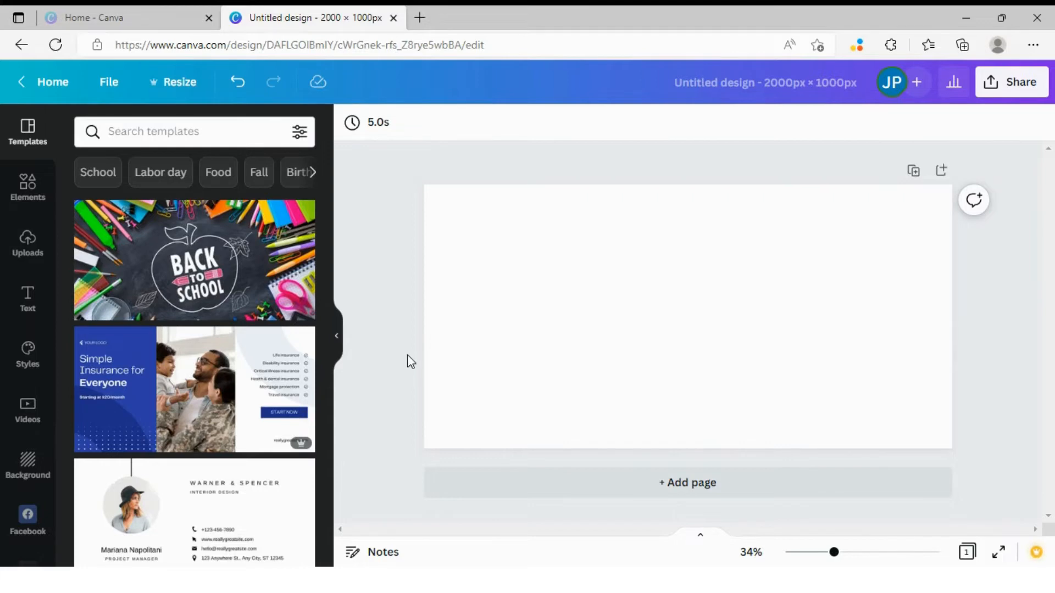
mouse_move(415, 299)
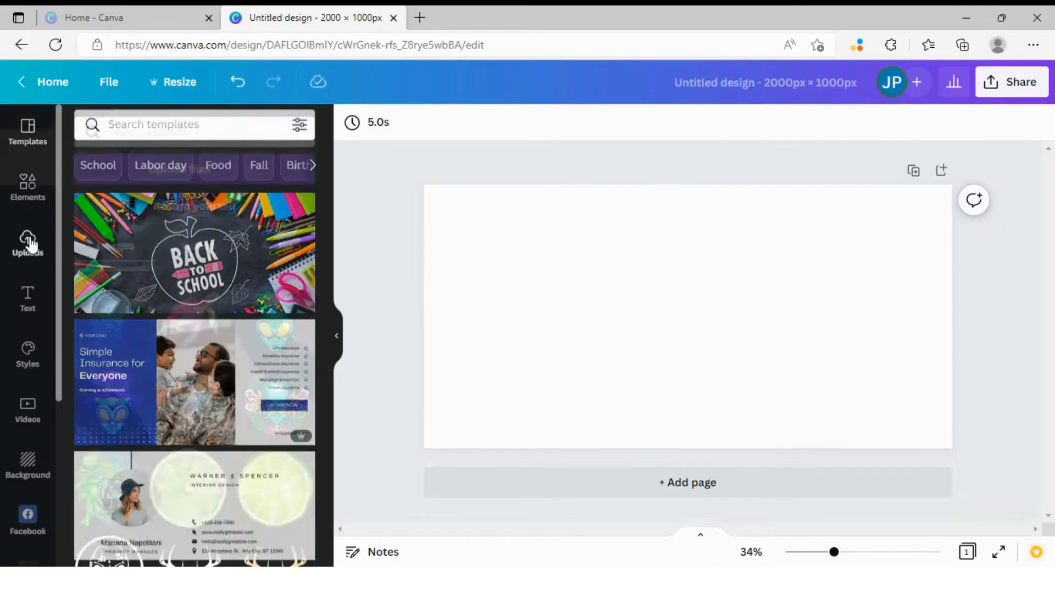
Step: Show the Uploads library with the alien, turtle and lime graphics
click(28, 243)
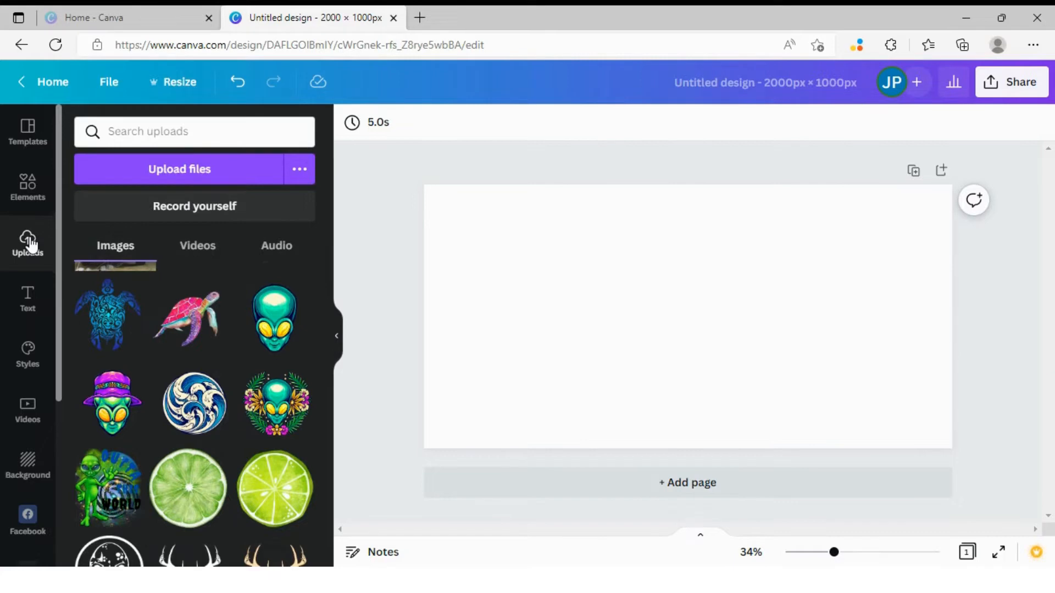
mouse_move(206, 471)
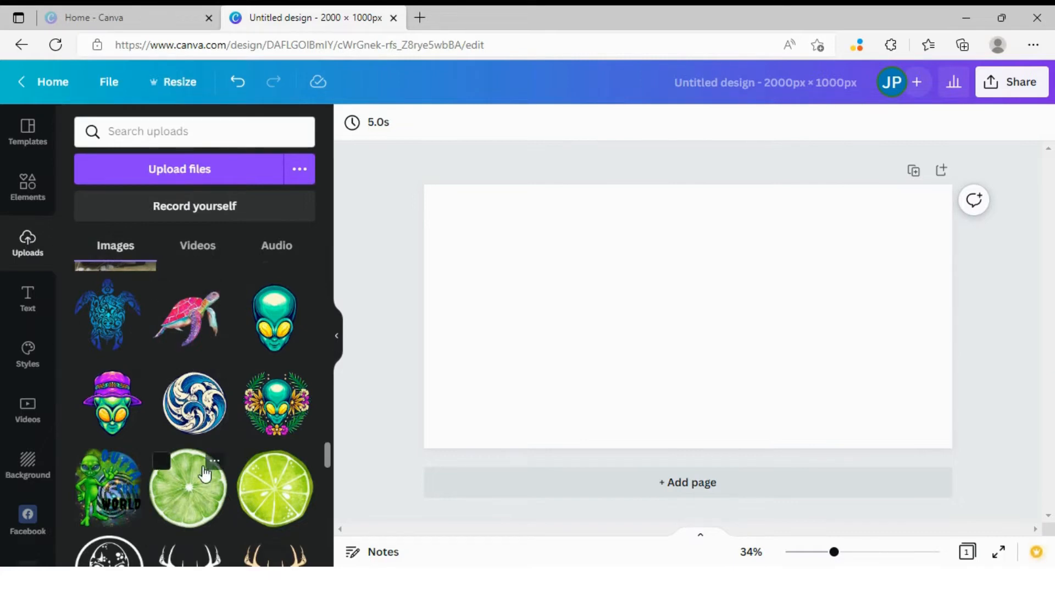
Step: Add the pale green lime slice to the left of the page and select it
click(188, 488)
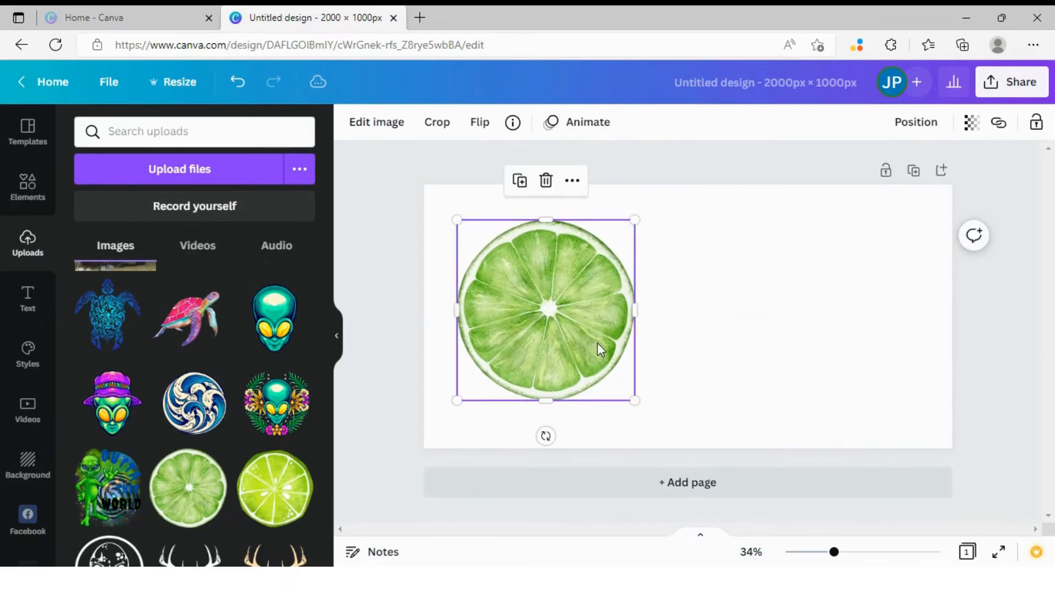
mouse_move(610, 364)
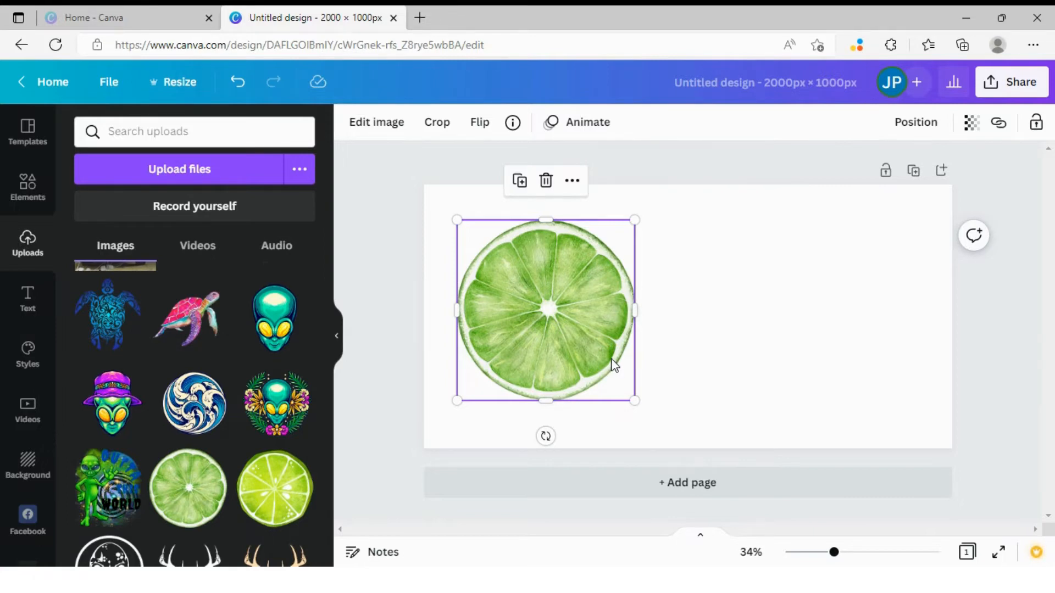
mouse_move(657, 373)
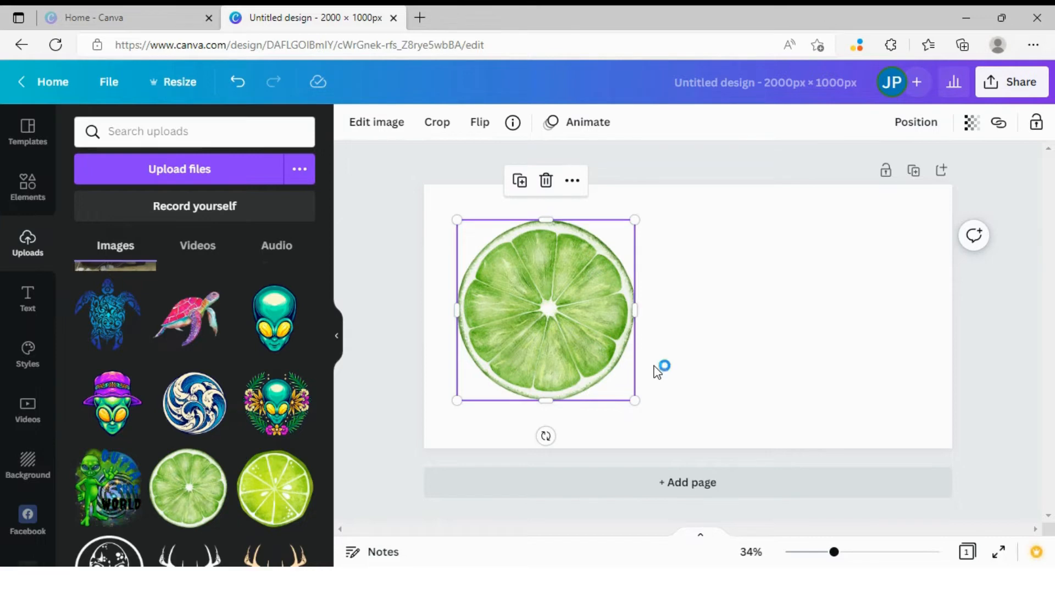
mouse_move(657, 373)
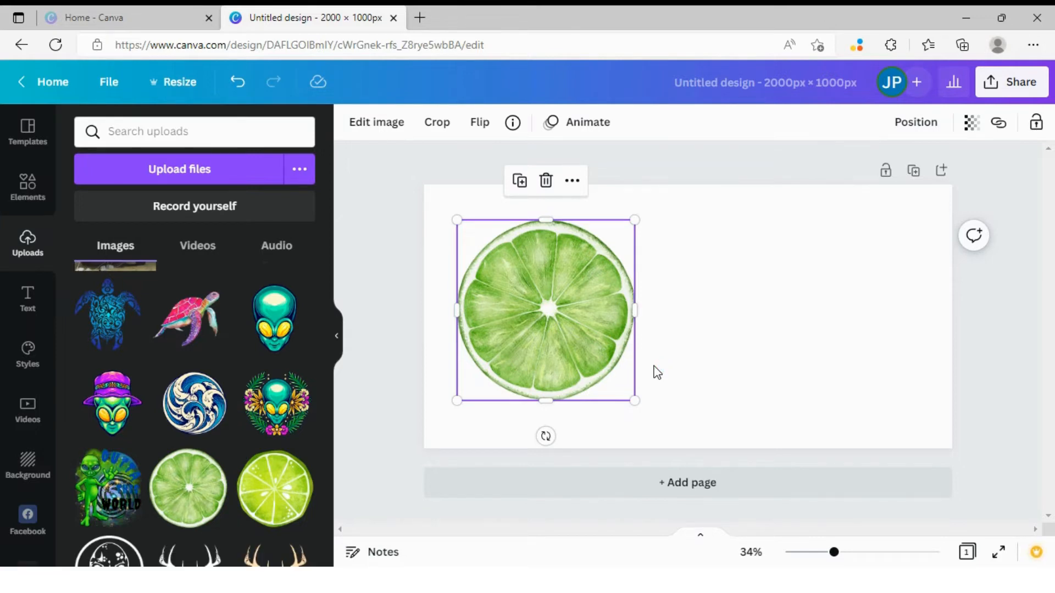
mouse_move(690, 363)
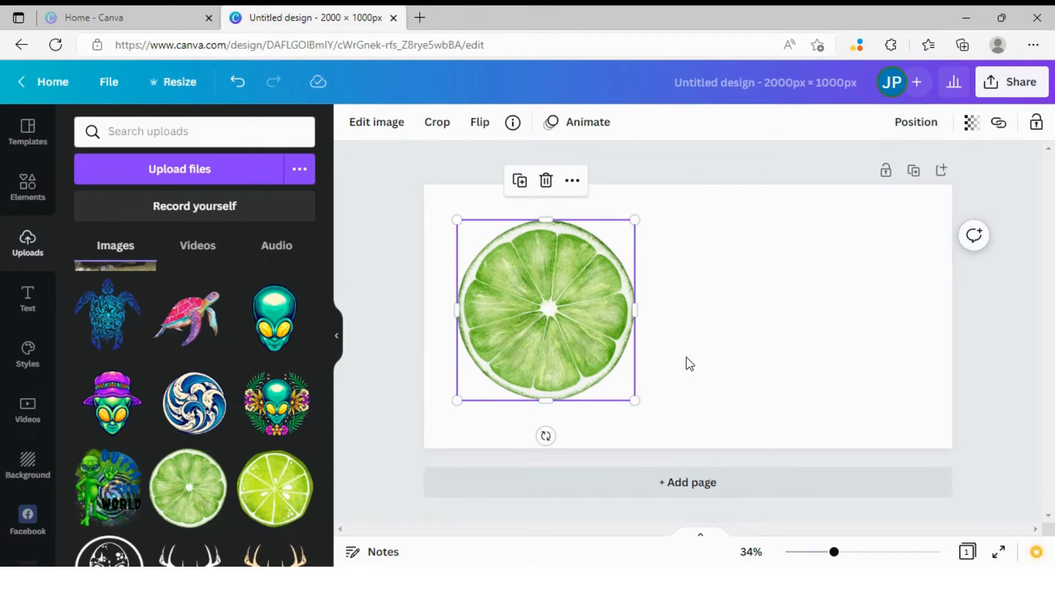
mouse_move(738, 325)
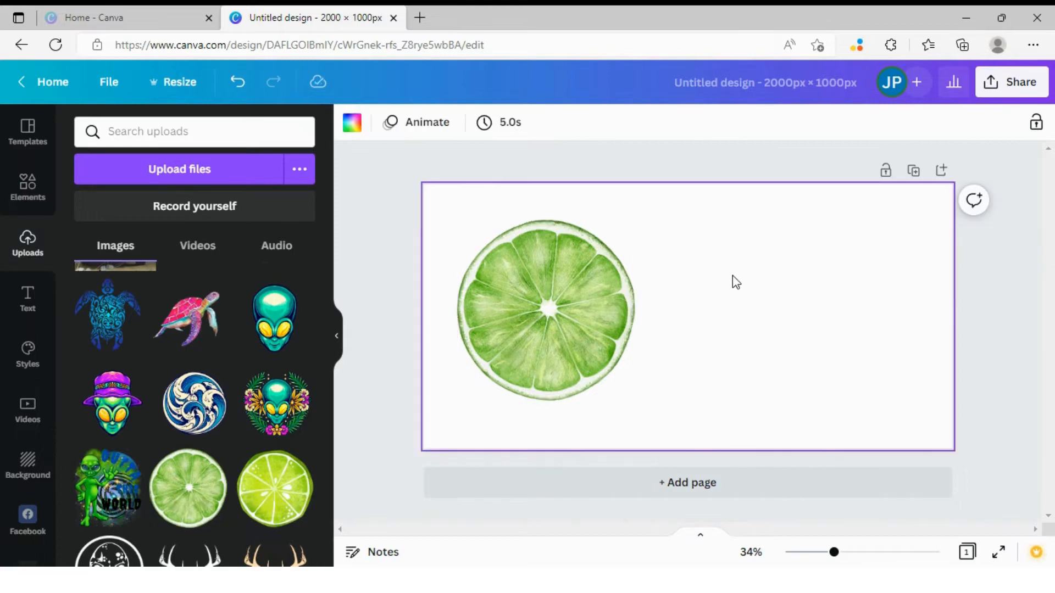
mouse_move(544, 218)
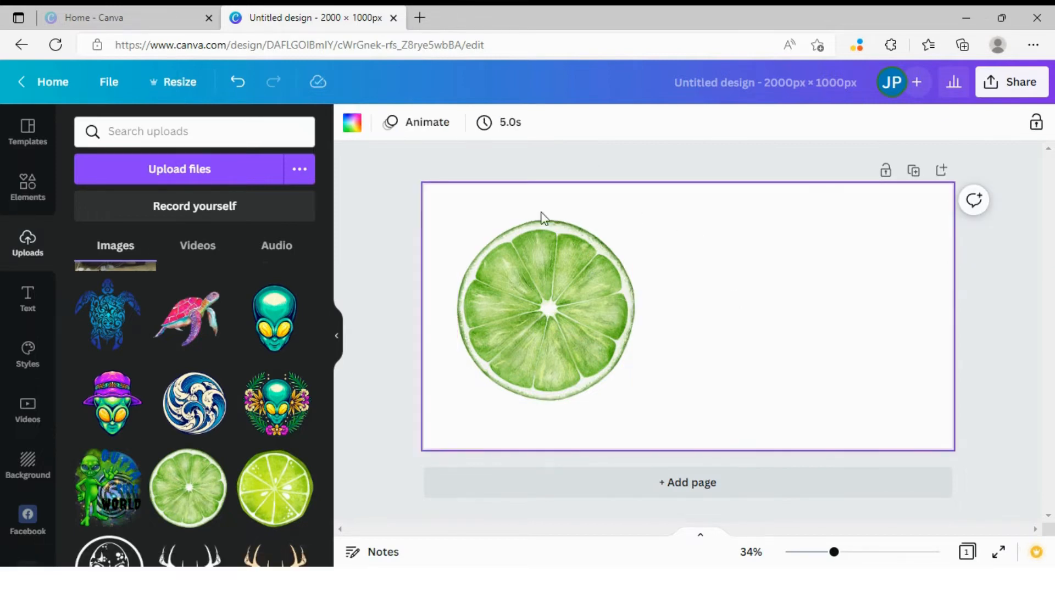
click(545, 310)
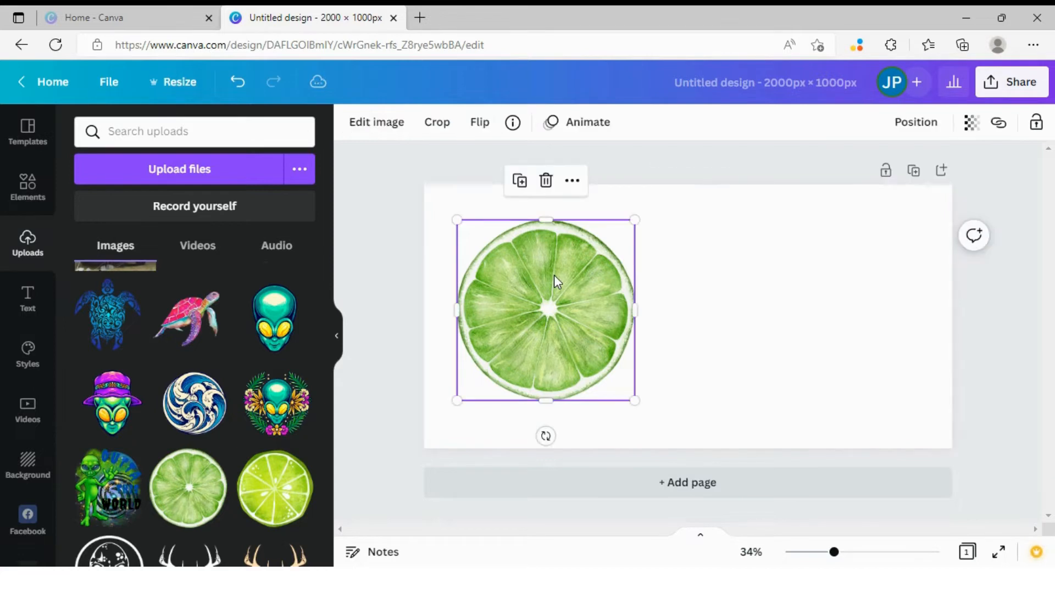
mouse_move(402, 149)
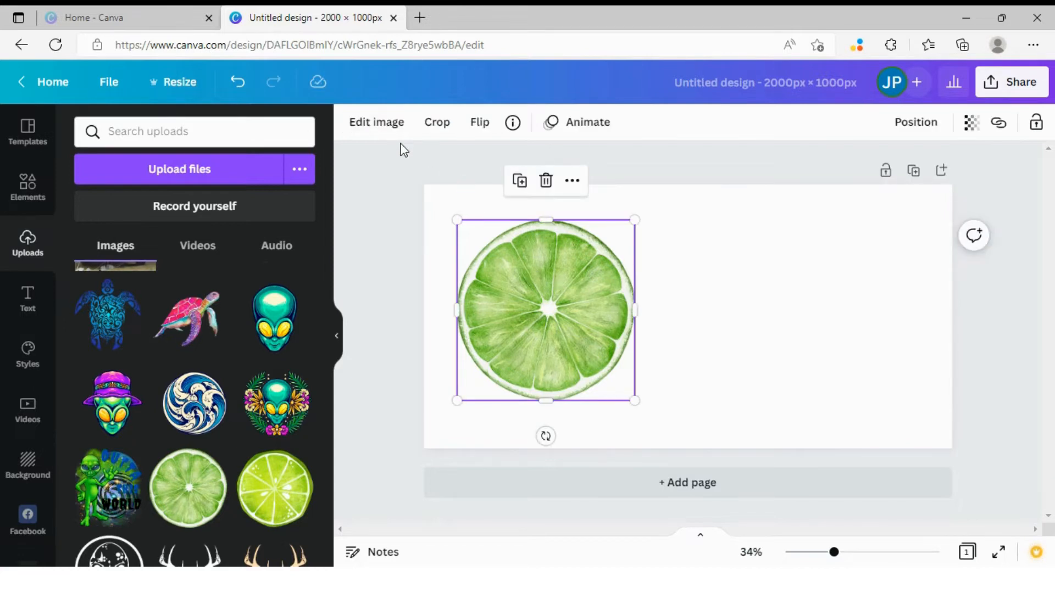
mouse_move(375, 122)
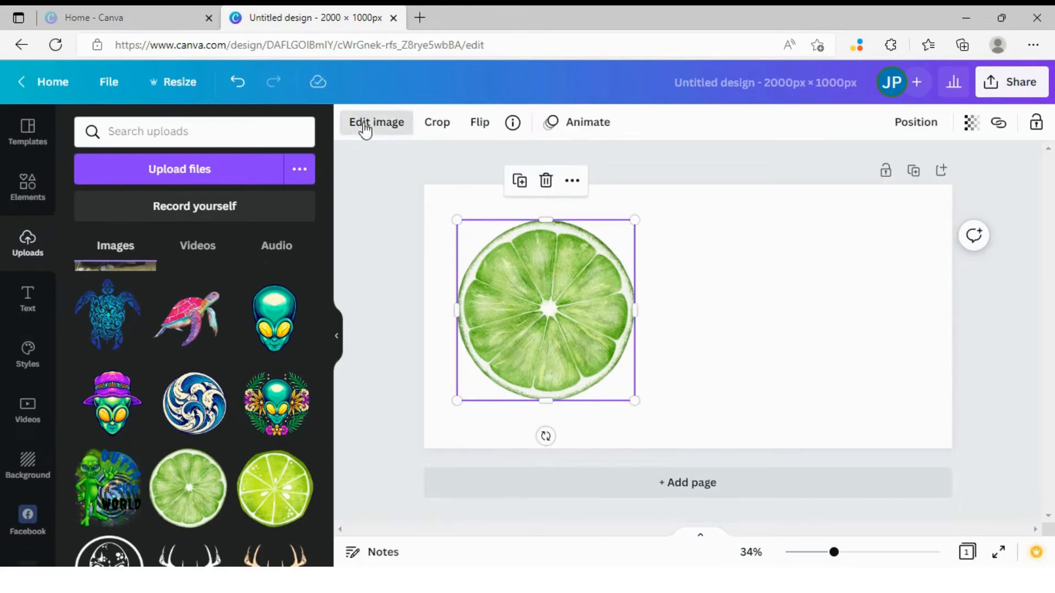
Step: Show the Photogenic filter previews from Edit image for the lime slice
click(376, 122)
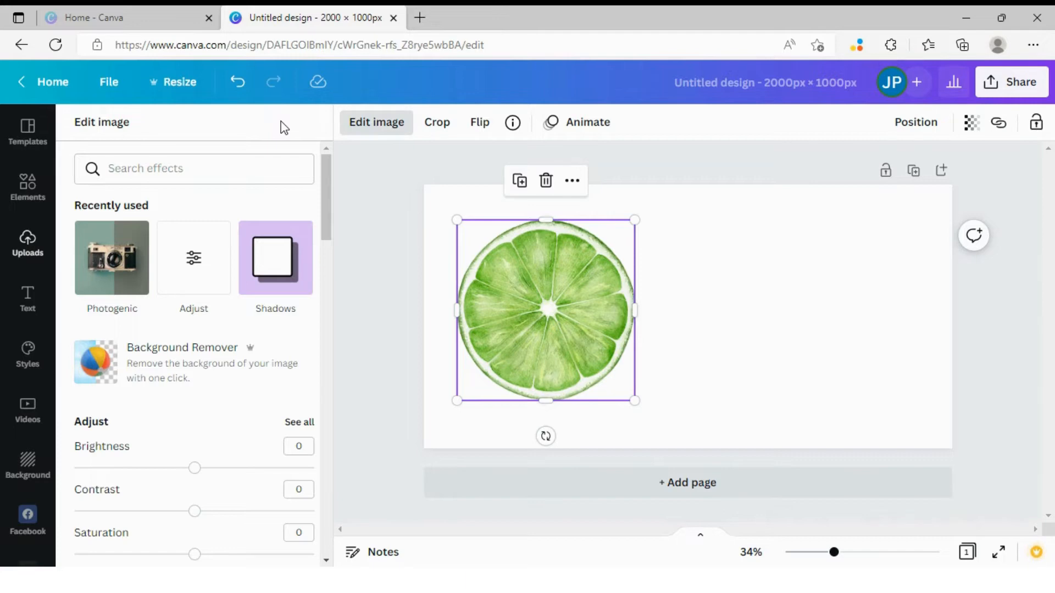
mouse_move(280, 211)
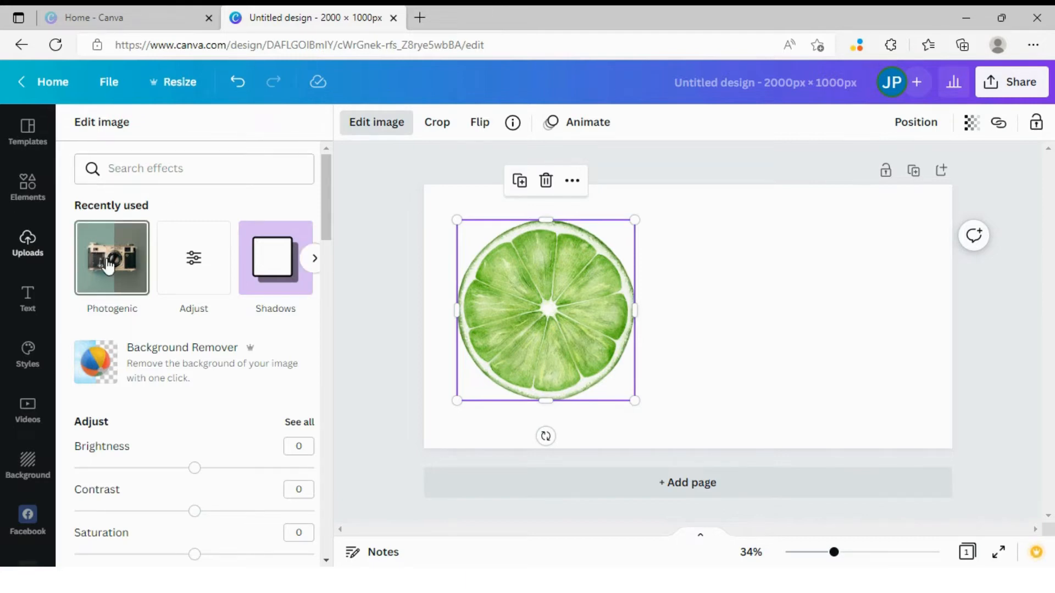
click(112, 257)
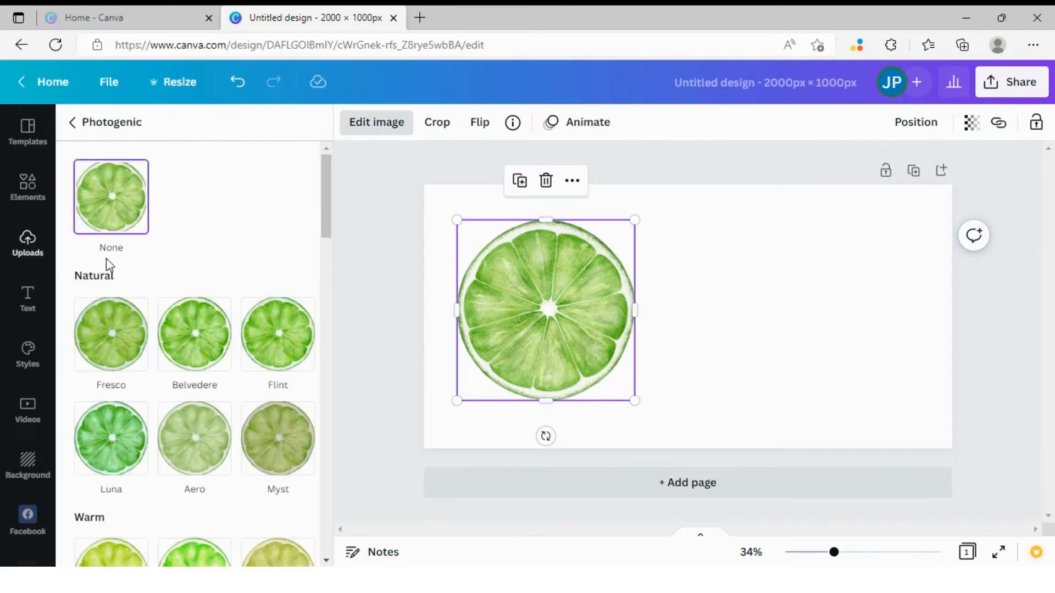
mouse_move(251, 232)
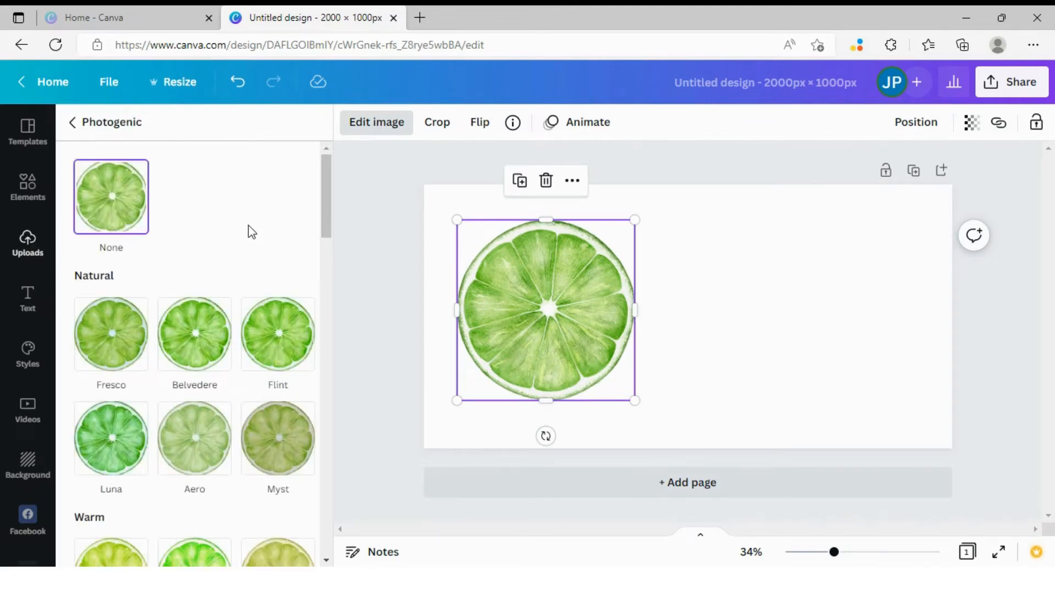
mouse_move(313, 214)
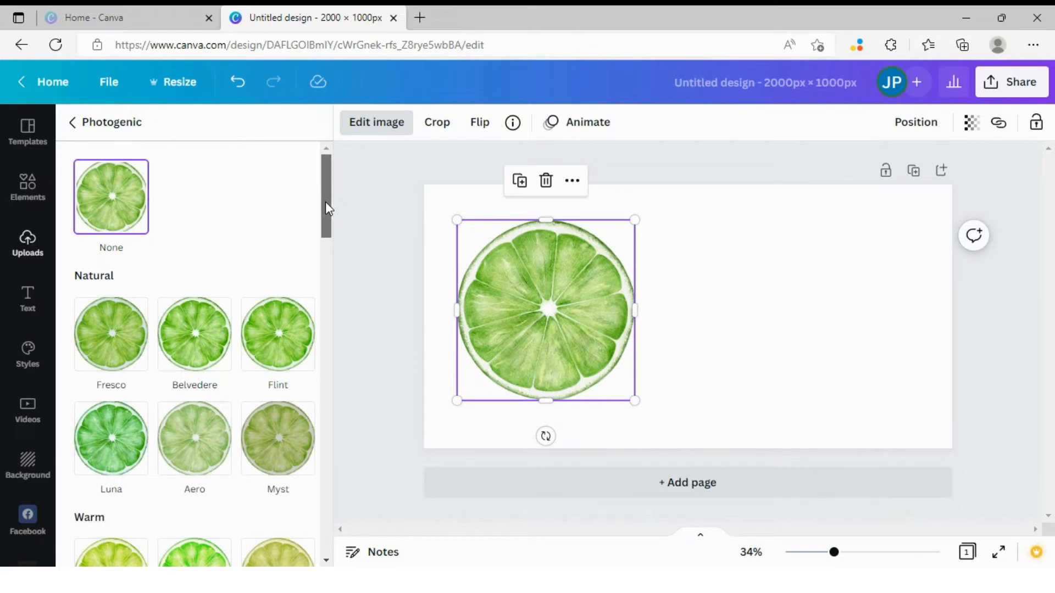
Step: Apply the warm Sangri filter to the lime slice, turning it golden-yellow
scroll(down, 3)
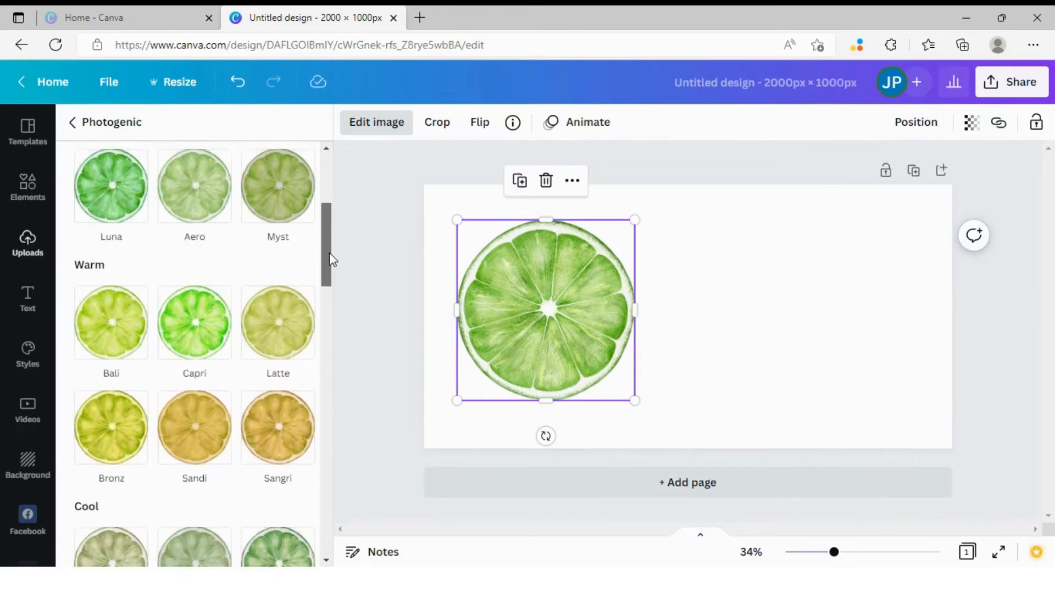
scroll(down, 3)
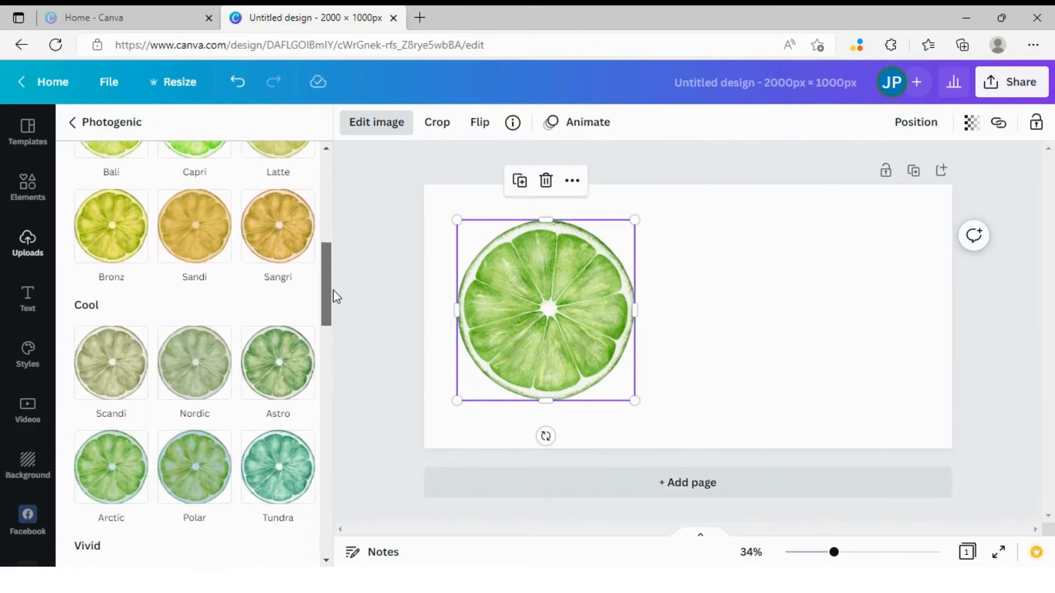
scroll(down, 3)
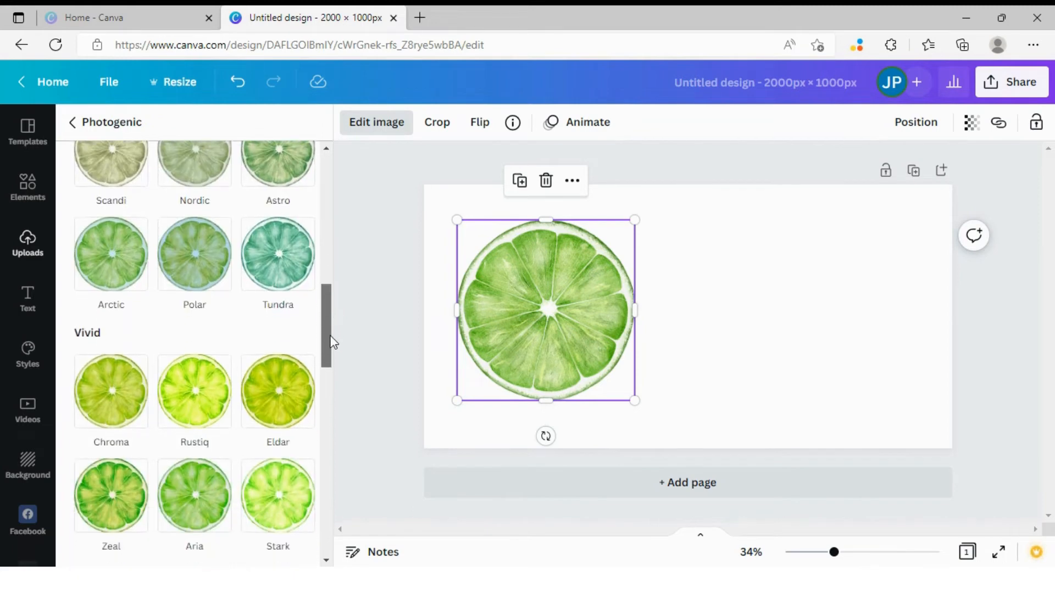
scroll(down, 3)
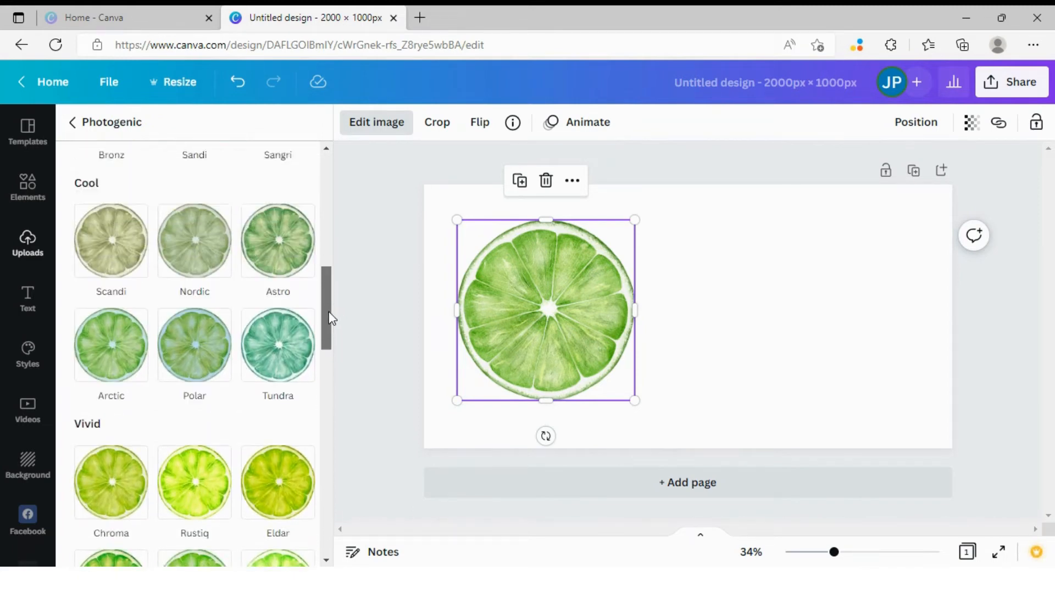
scroll(down, 3)
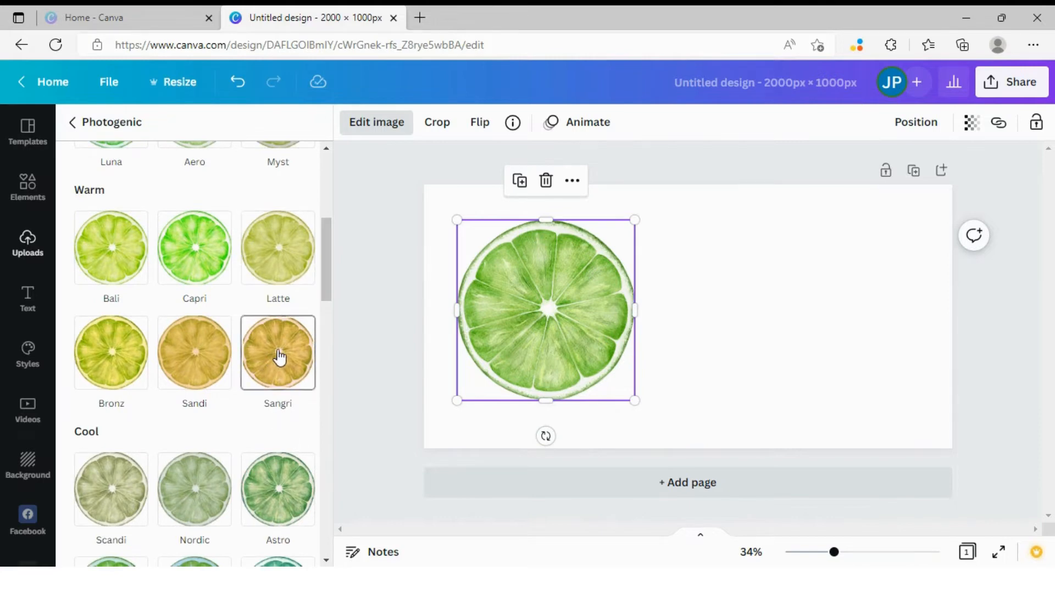
mouse_move(299, 361)
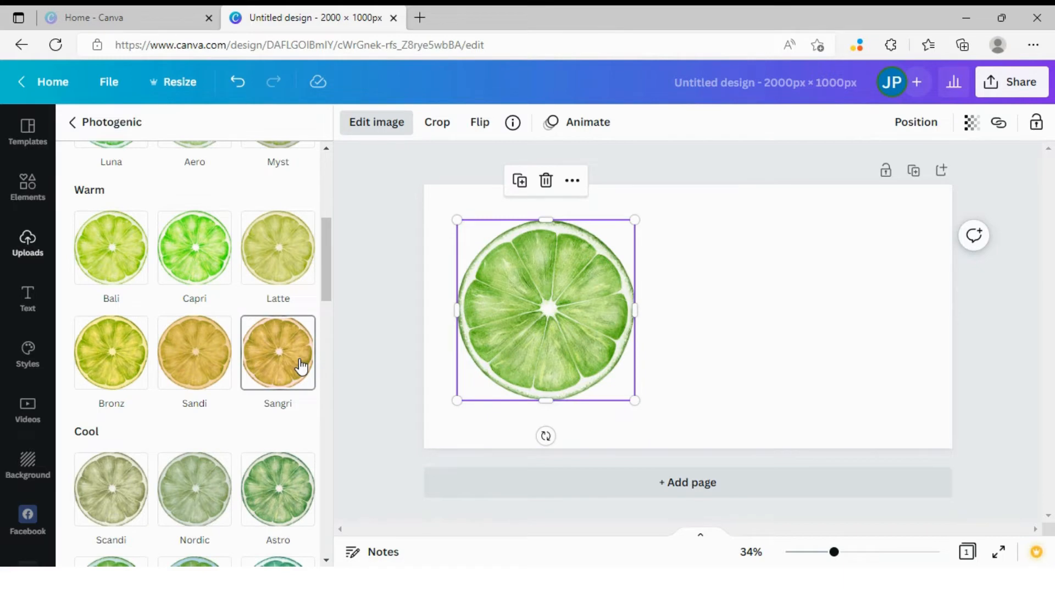
click(277, 353)
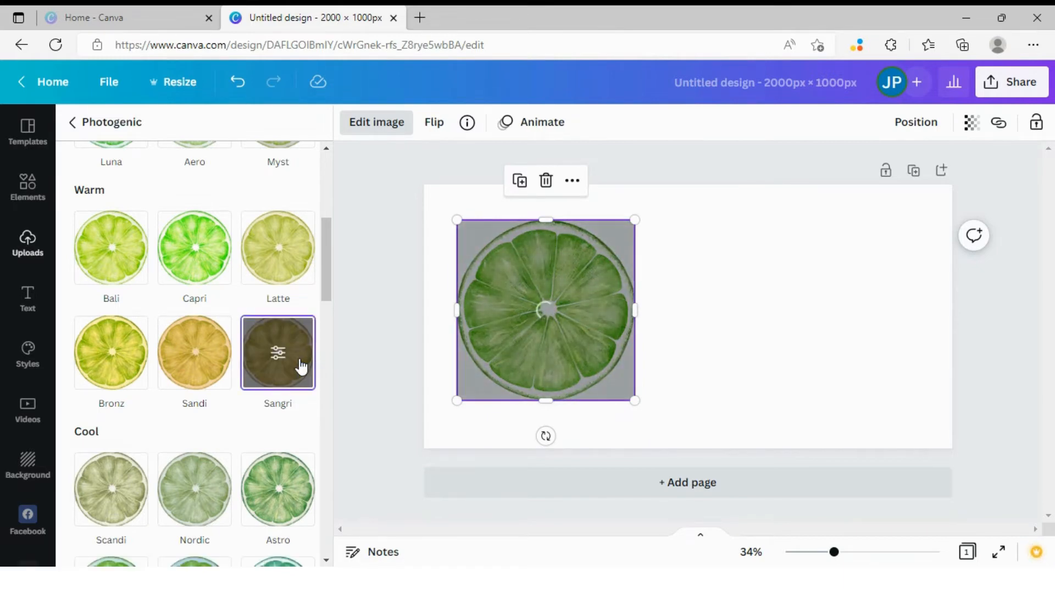
click(277, 352)
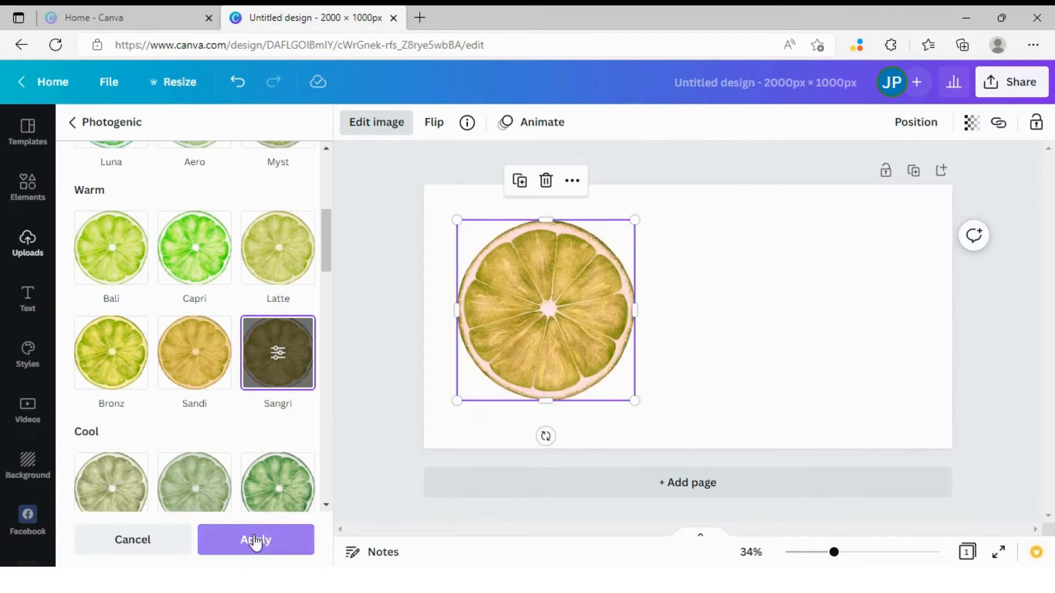
click(256, 540)
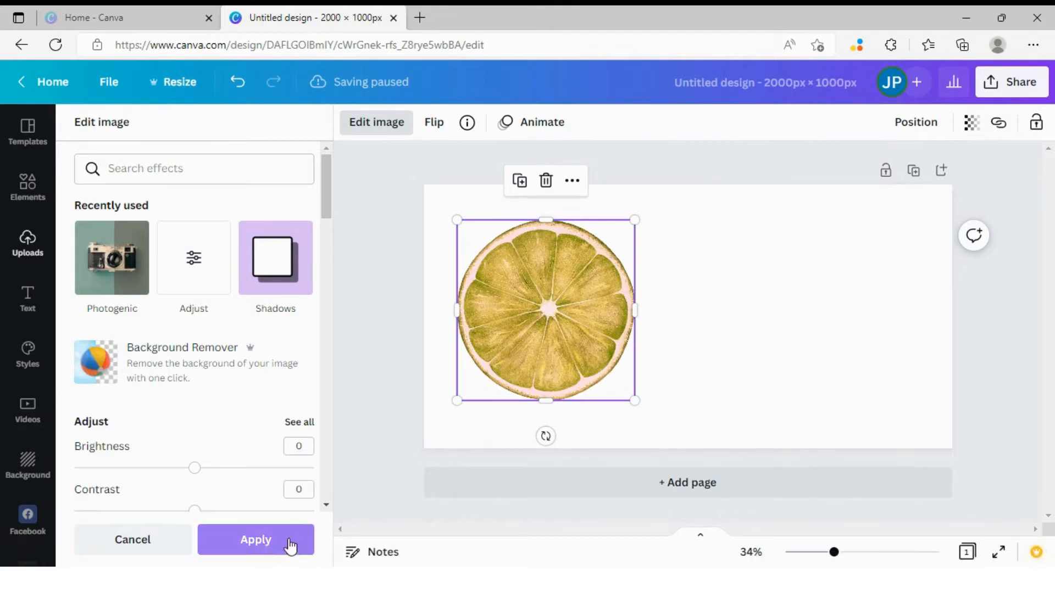
Step: Reopen the Photogenic collection and browse its warm, cool and vivid filters
click(255, 539)
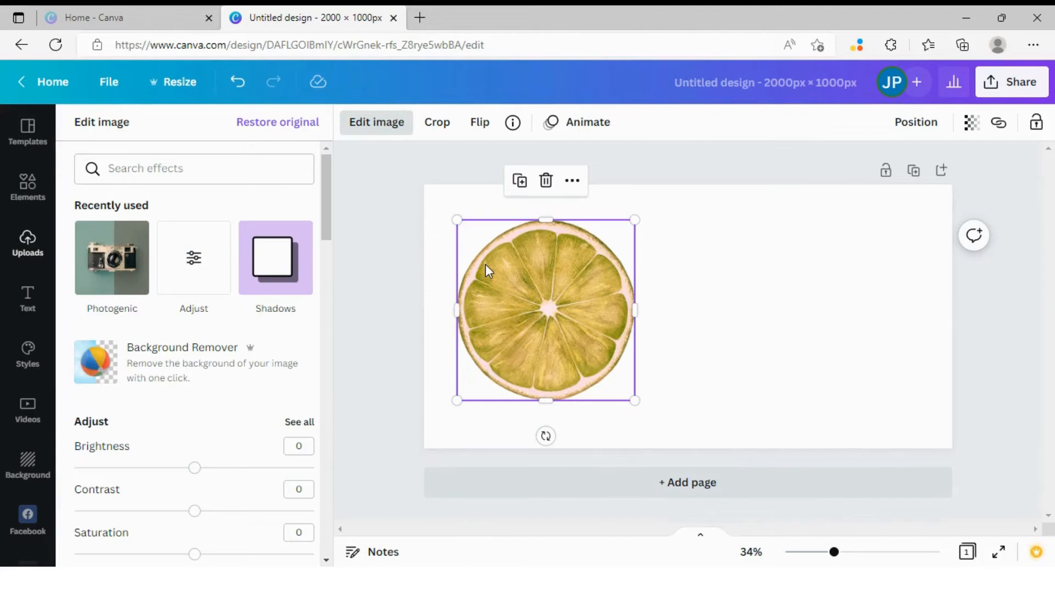
mouse_move(491, 307)
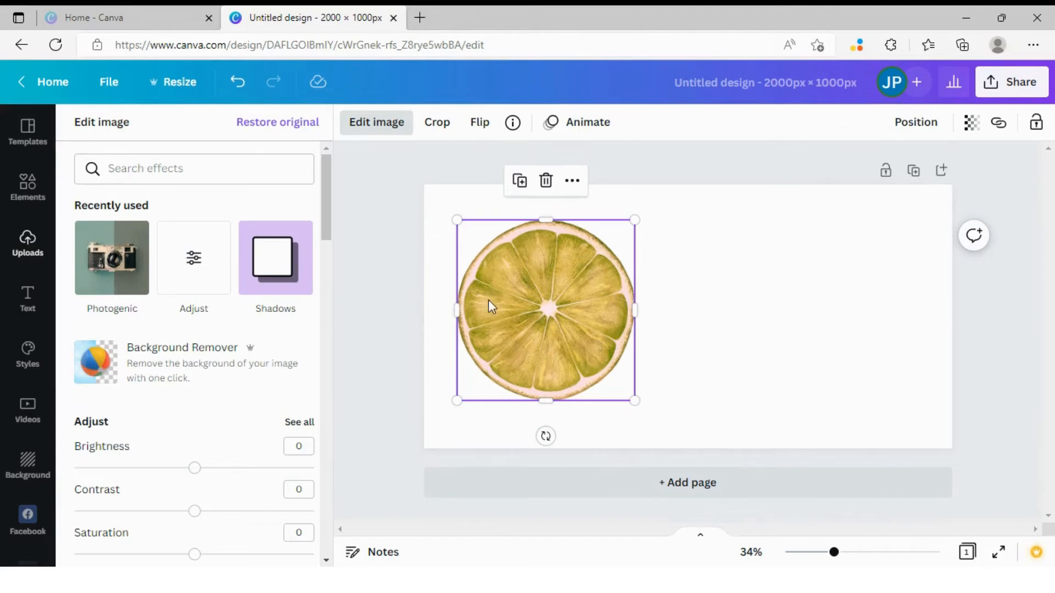
mouse_move(517, 338)
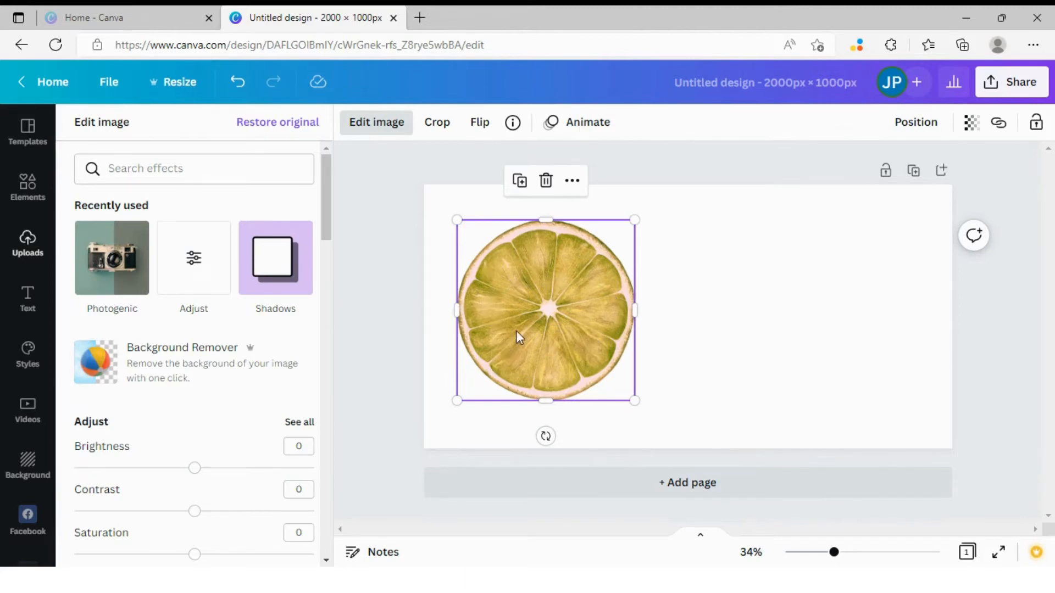
mouse_move(552, 299)
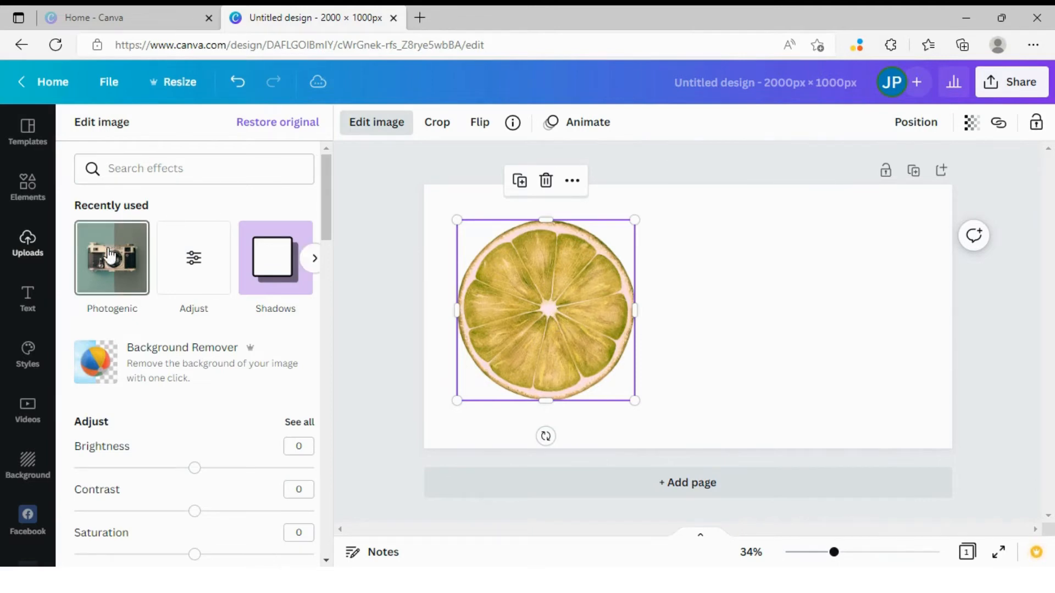
click(112, 257)
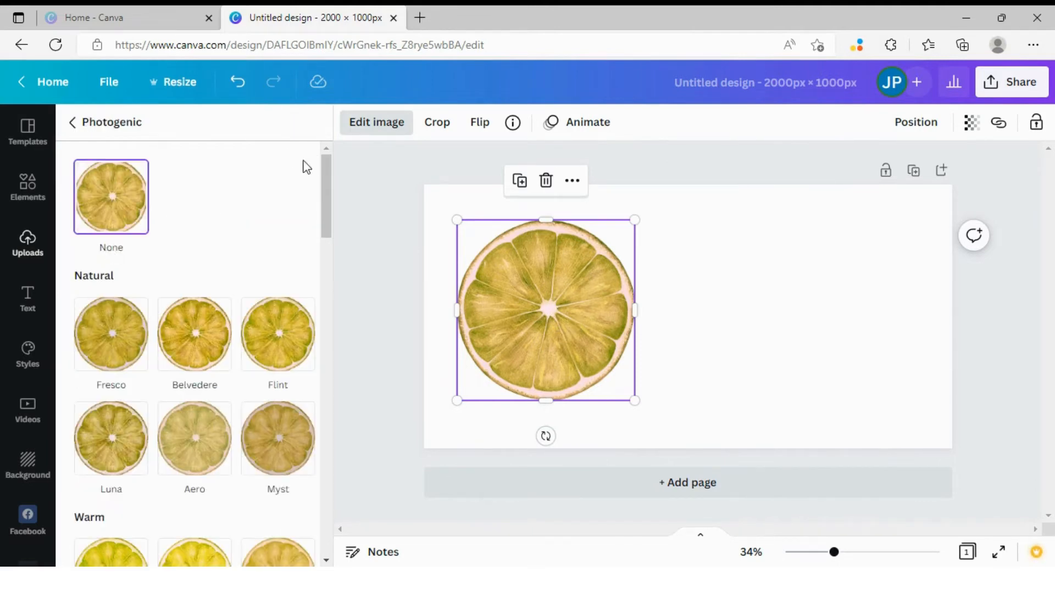
scroll(down, 3)
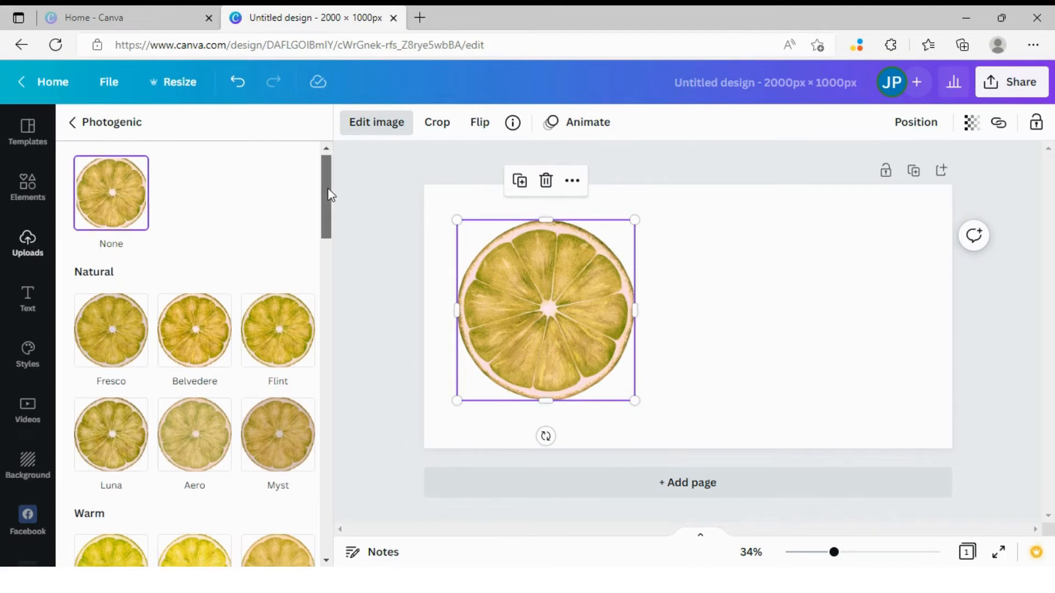
scroll(down, 3)
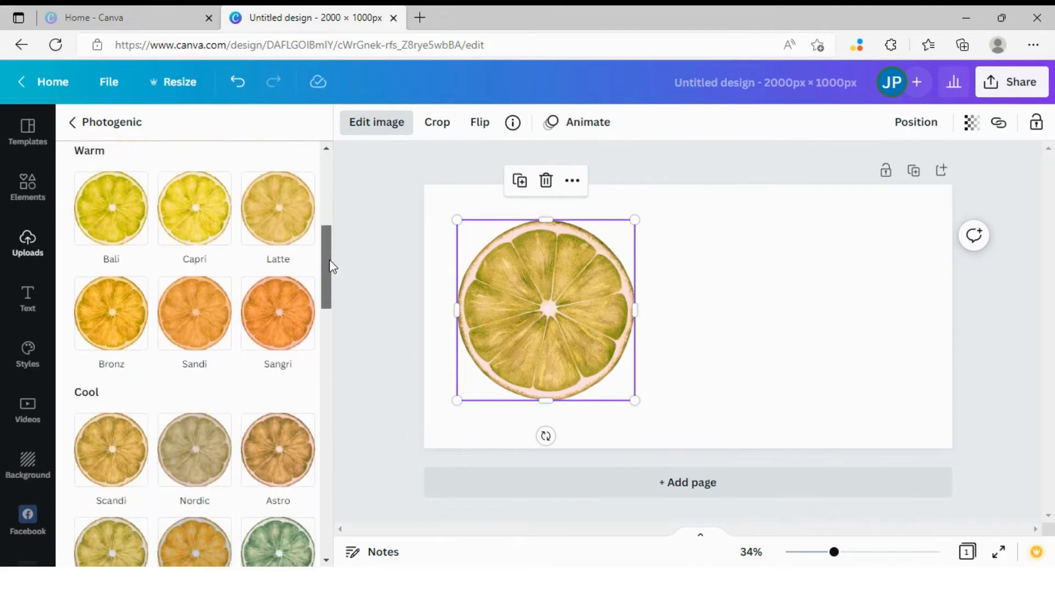
scroll(down, 3)
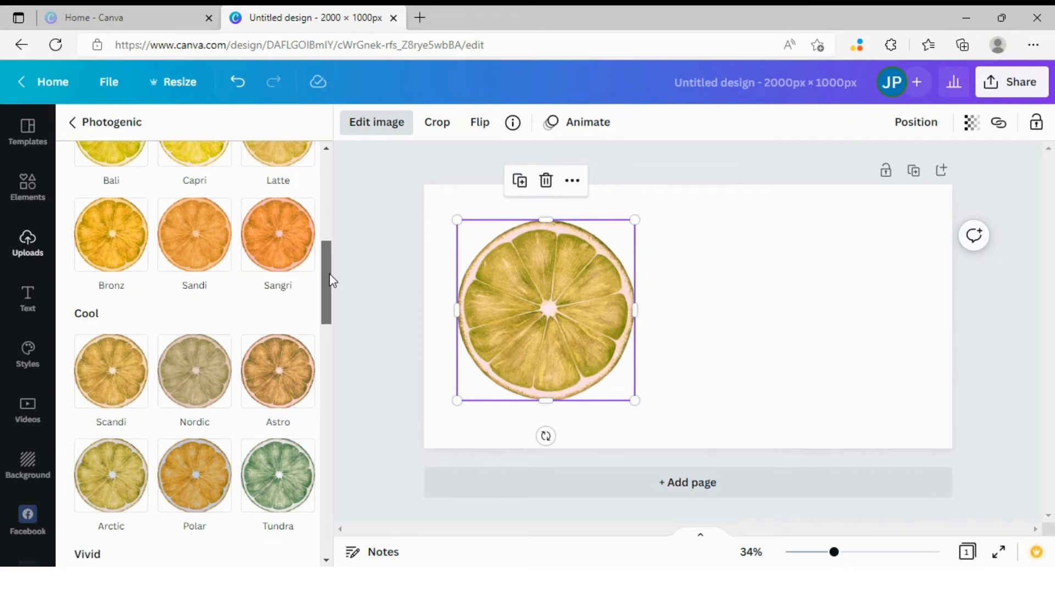
scroll(down, 3)
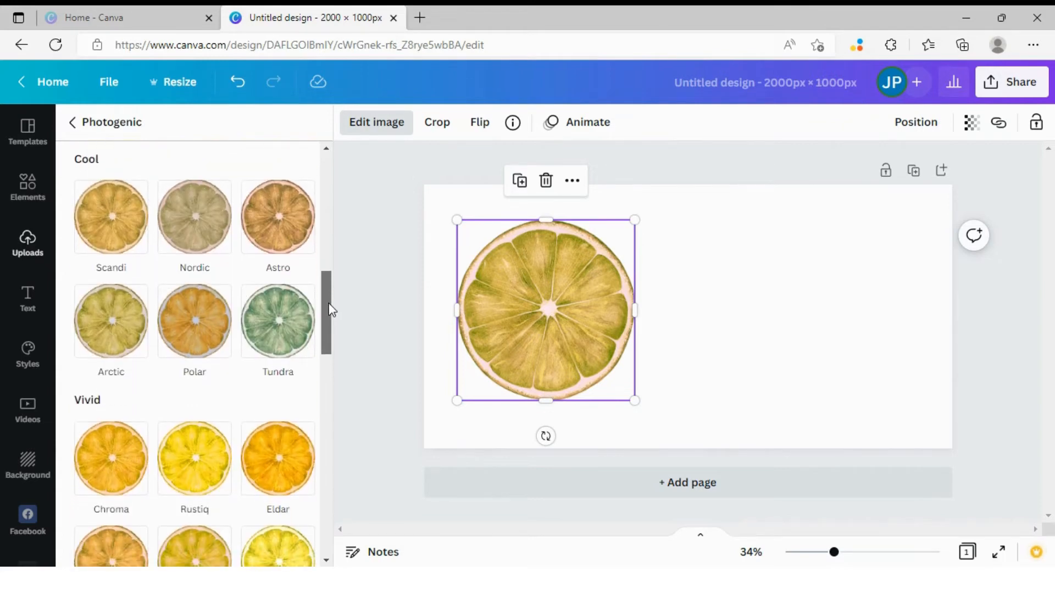
scroll(down, 3)
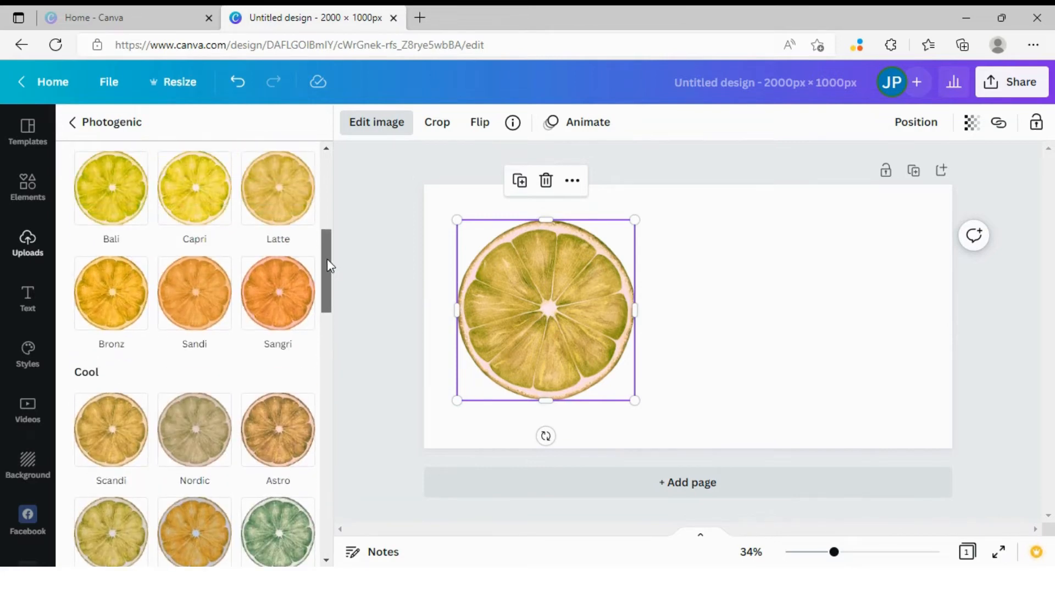
scroll(down, 3)
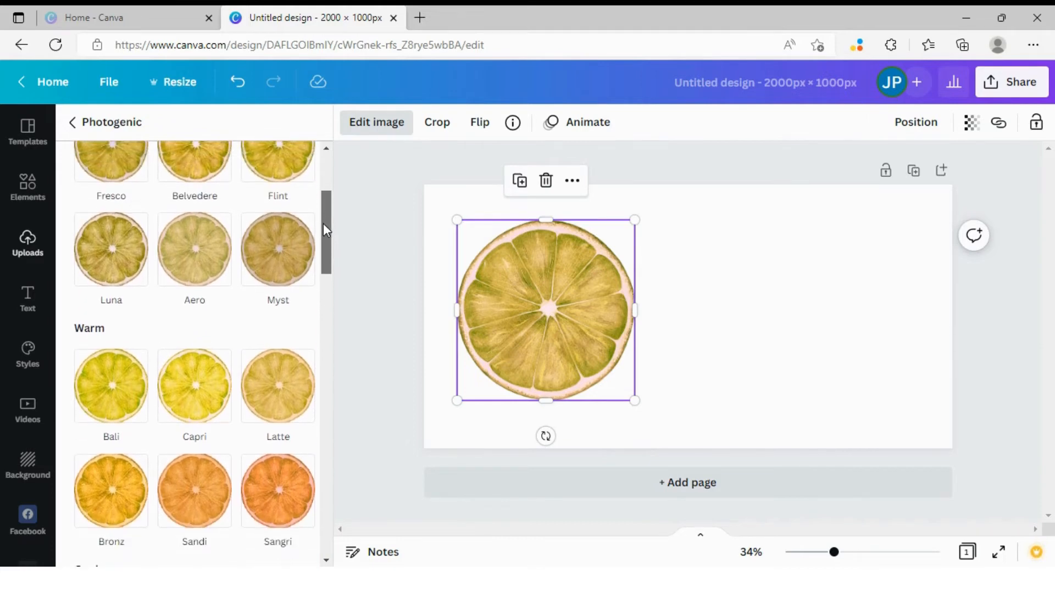
scroll(down, 3)
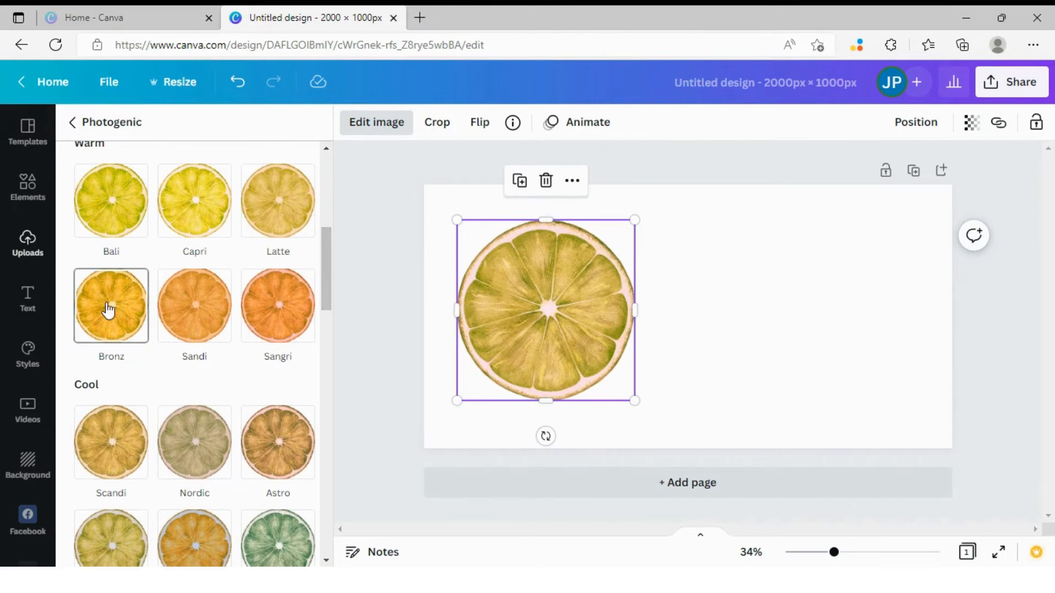
Step: Preview Bronz, Bali, Capri, Astro and Sangri on the slice, settling on golden-orange Bronz
click(110, 306)
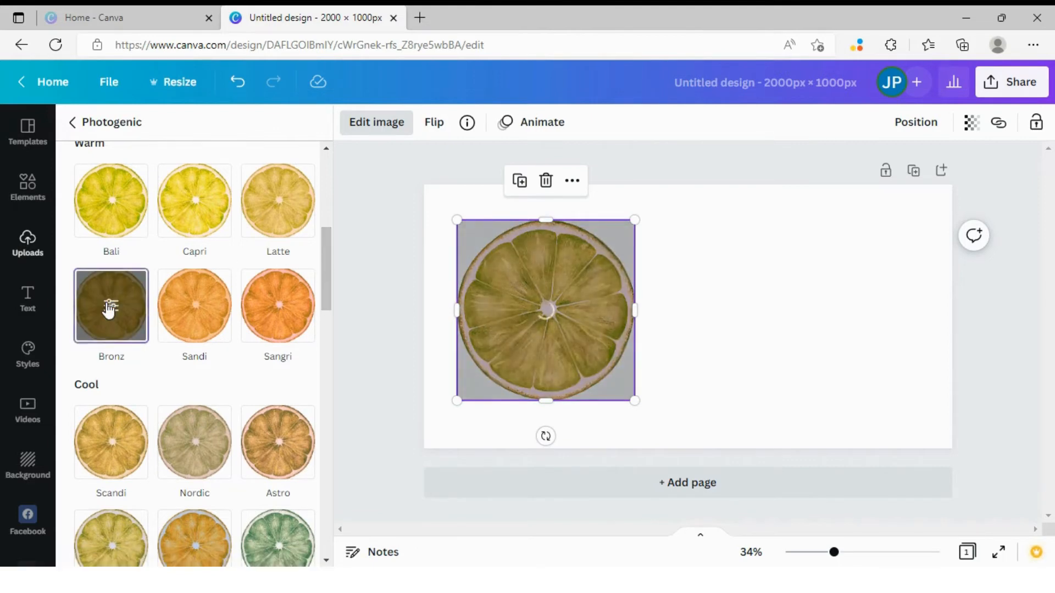
click(111, 305)
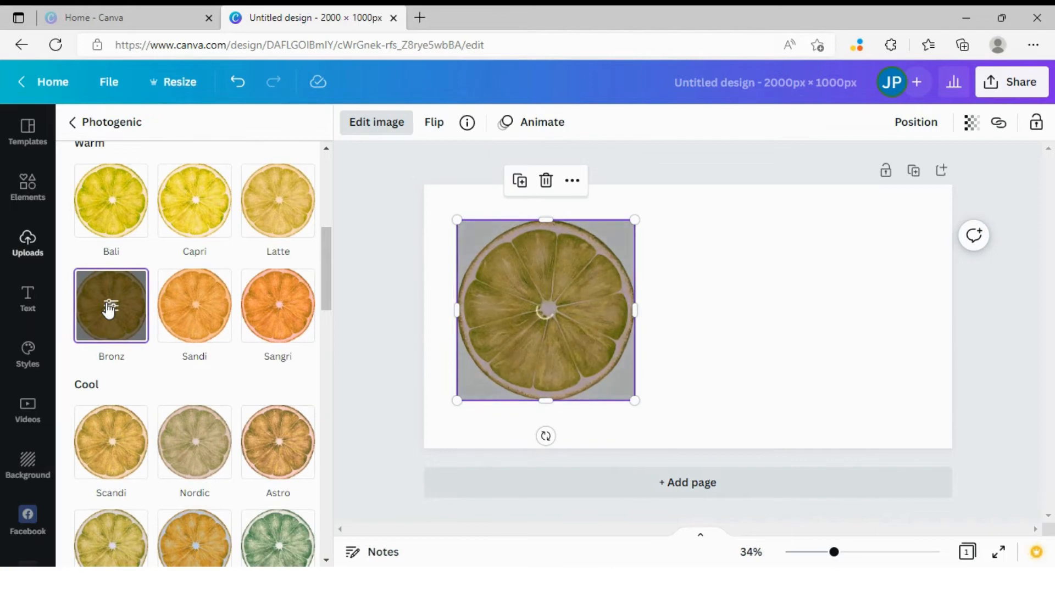
click(111, 306)
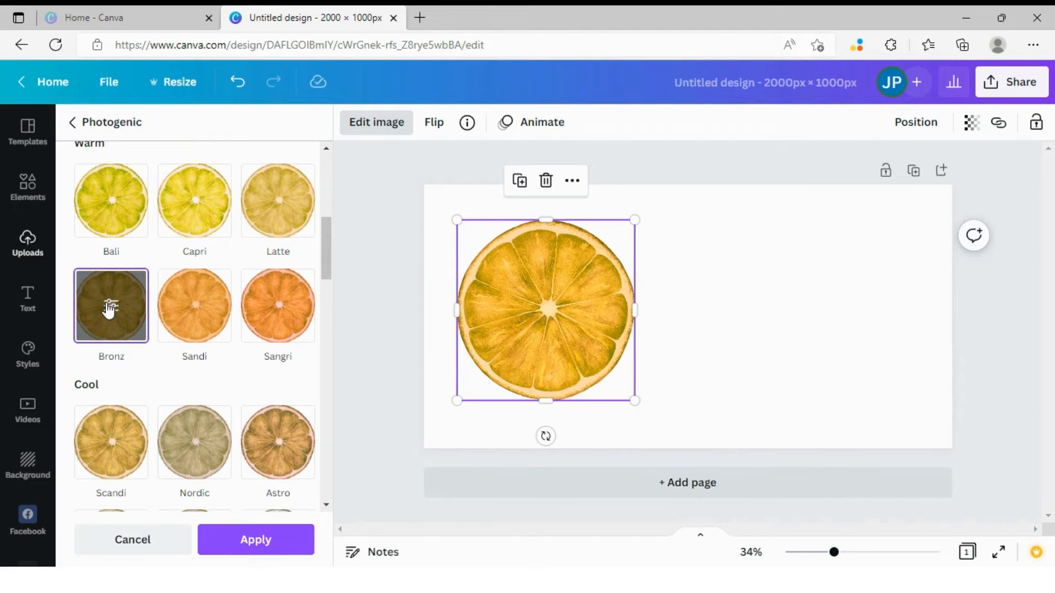
click(111, 200)
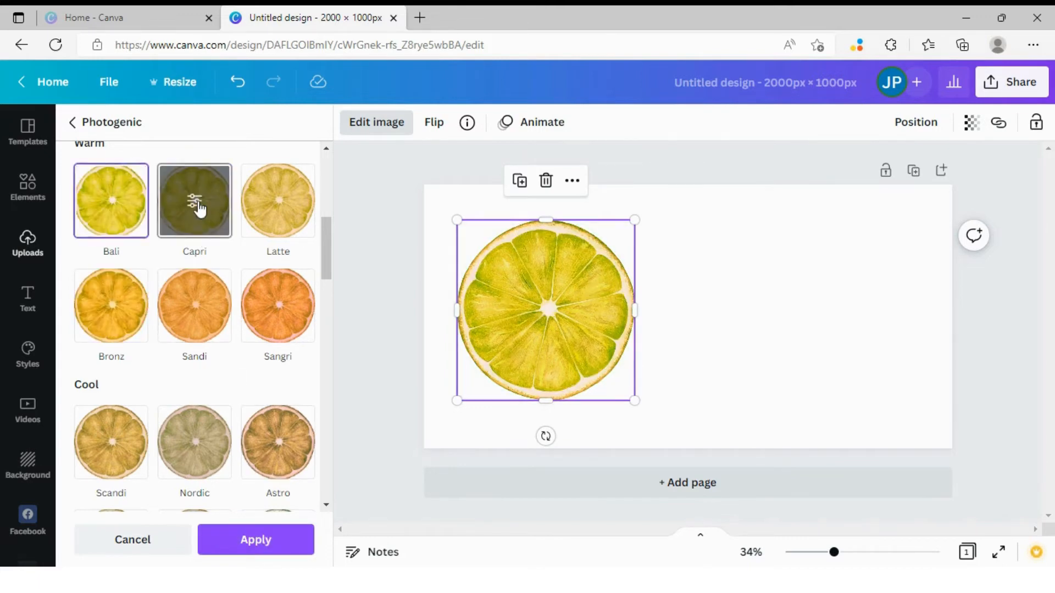
click(277, 442)
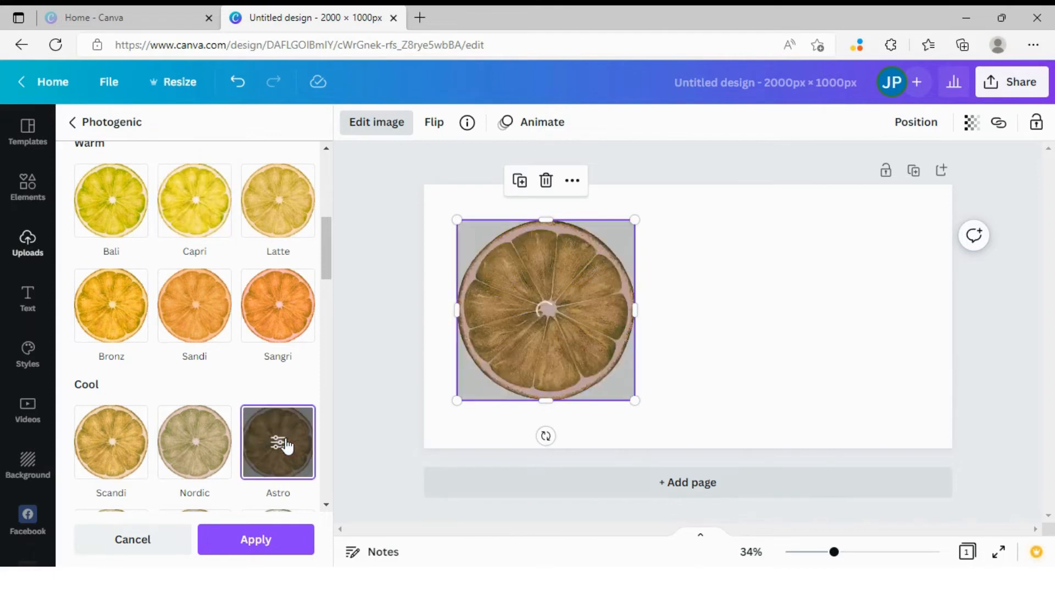
click(195, 441)
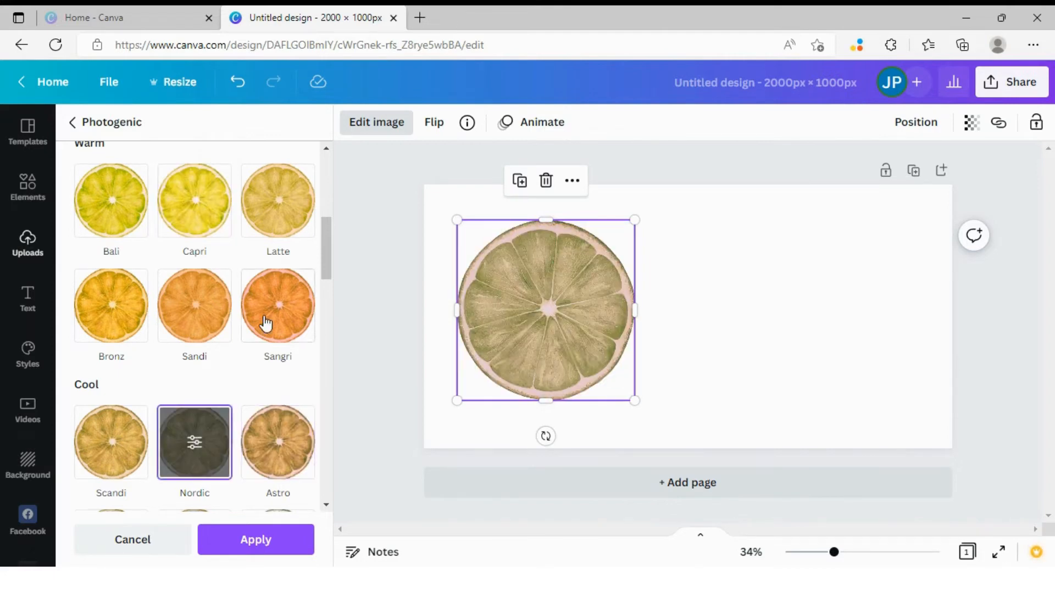
click(277, 307)
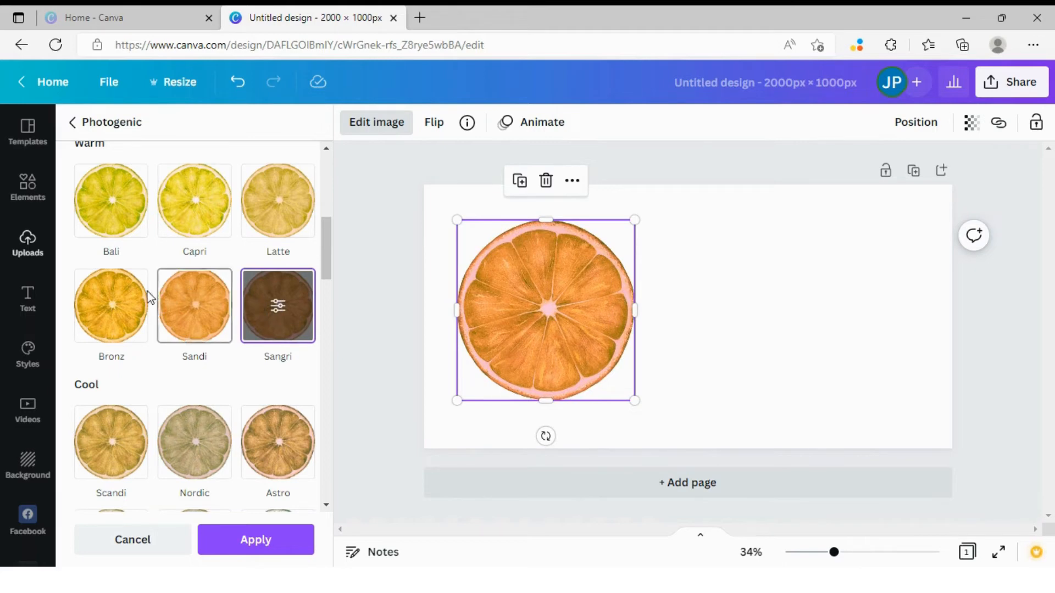
click(110, 306)
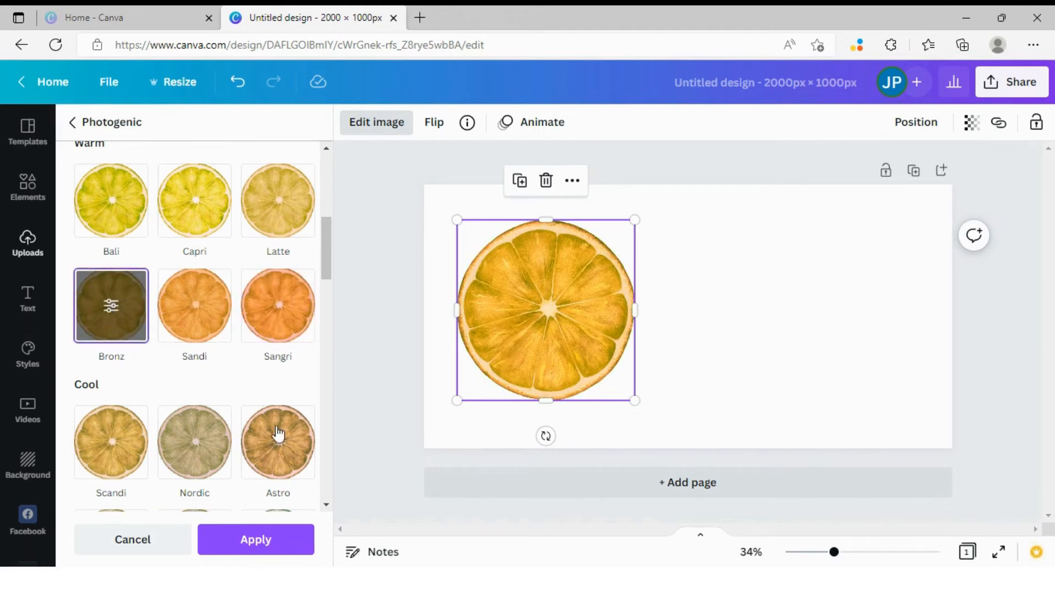
click(256, 539)
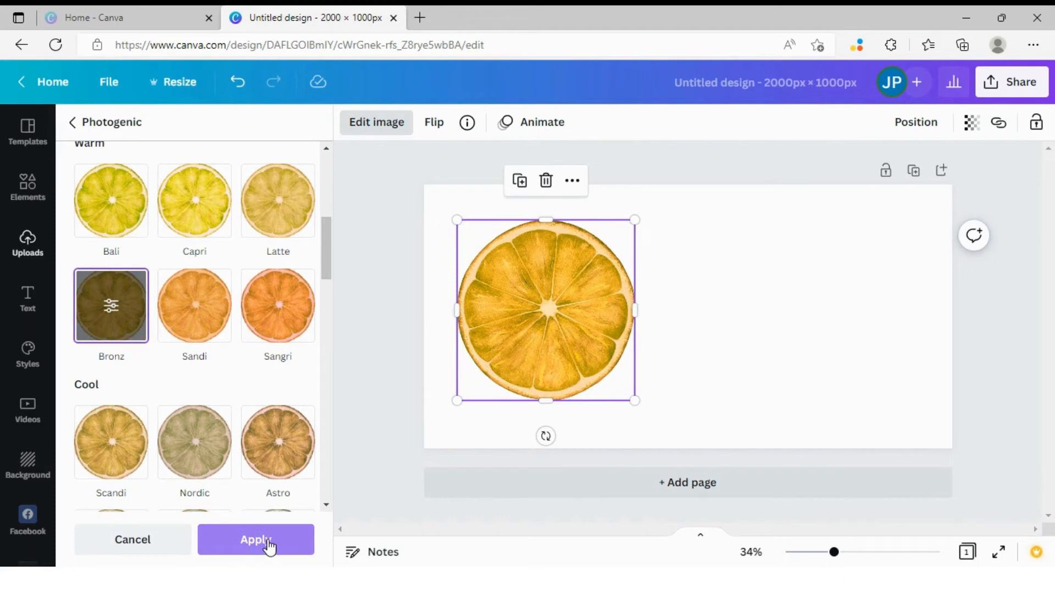
Step: Keep the Bronz filter applied so the slice stays golden orange
click(256, 539)
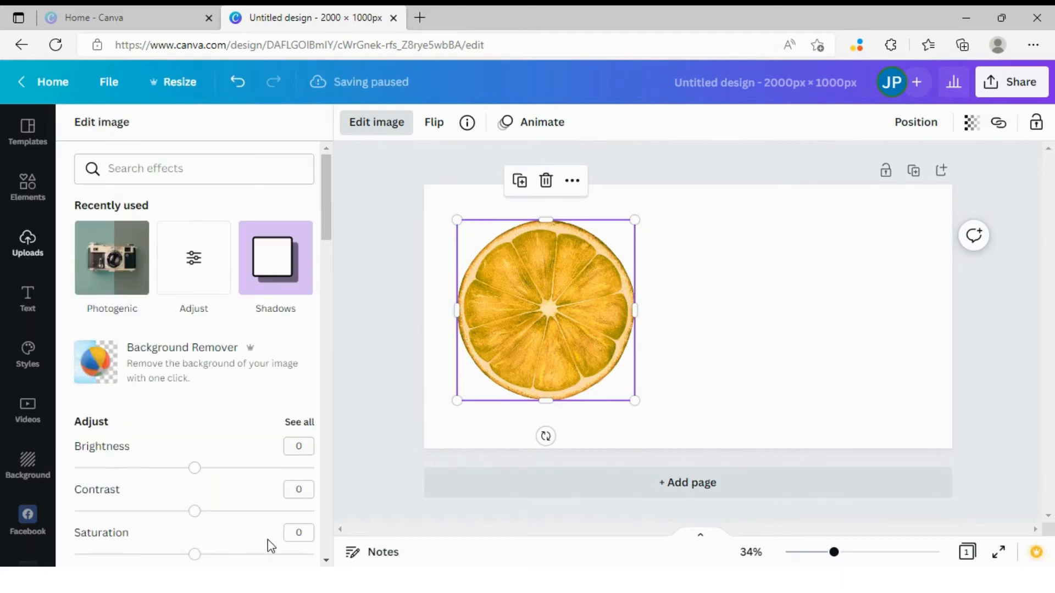
mouse_move(390, 319)
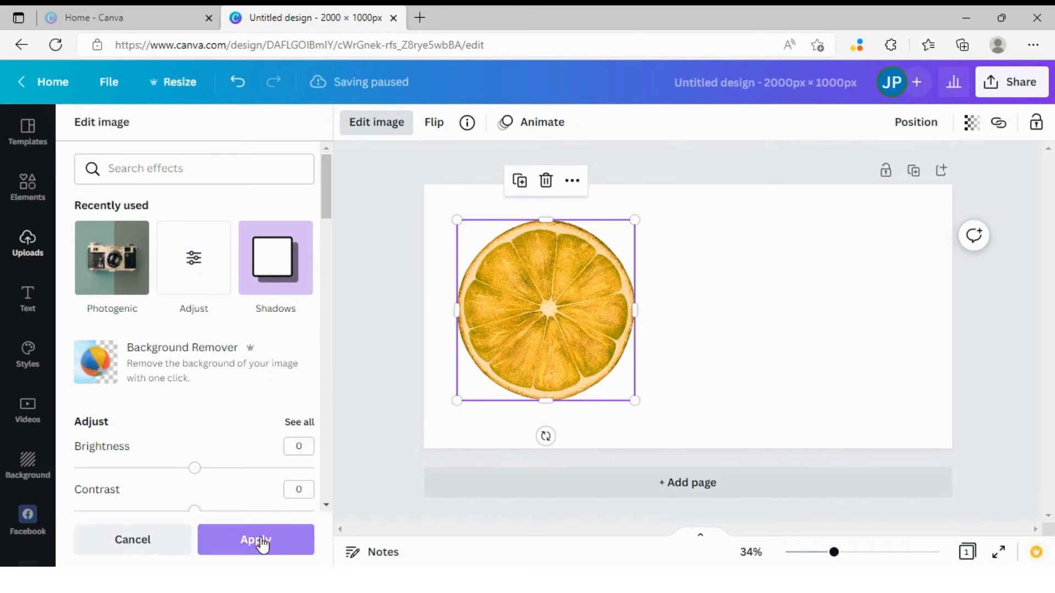
mouse_move(381, 262)
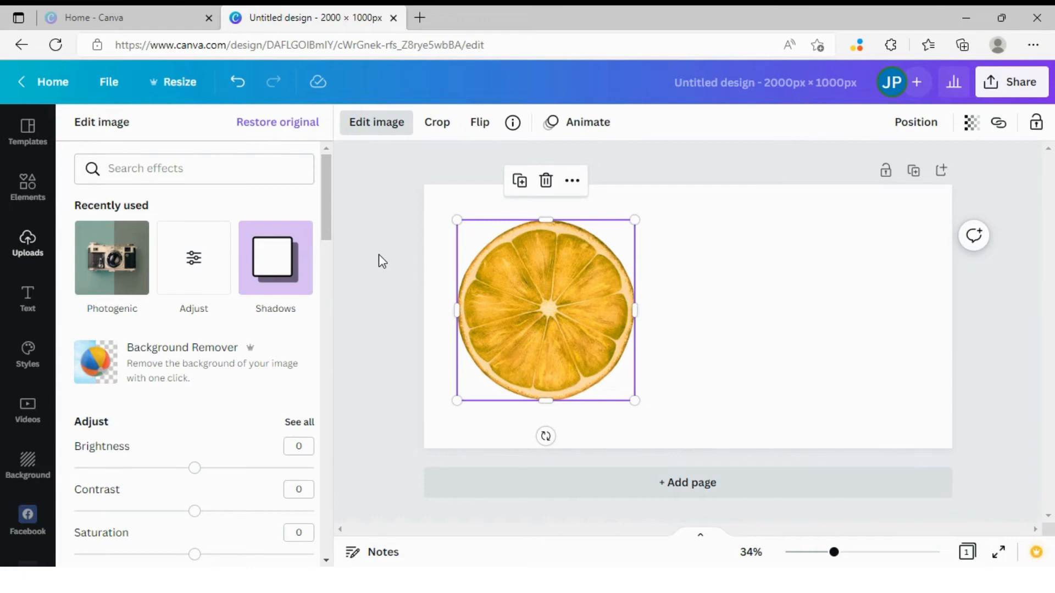
mouse_move(401, 256)
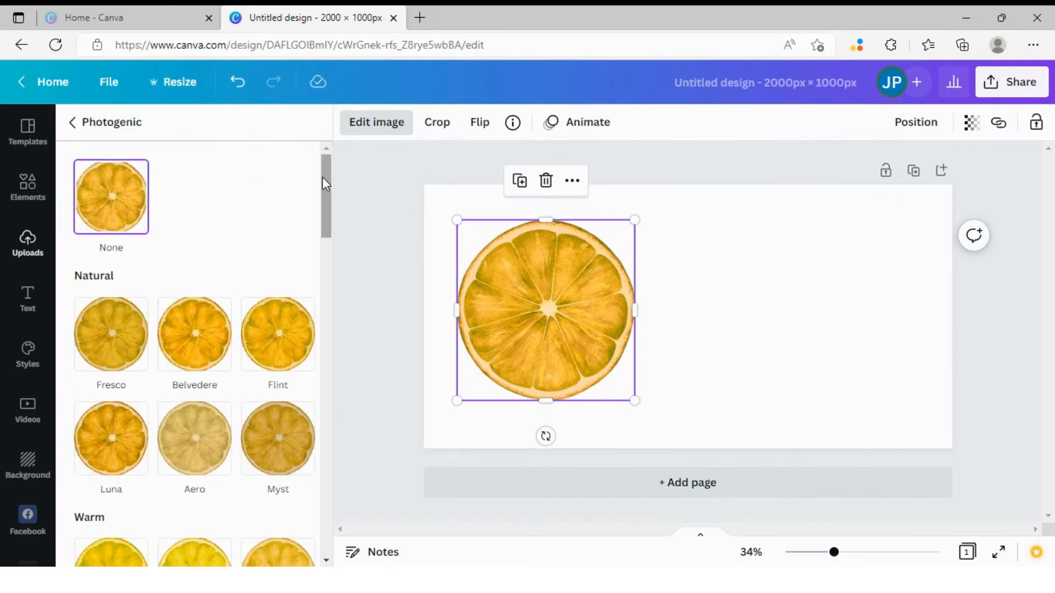
Step: Preview the vivid Eldar filter on the slice, making it a brighter saturated orange
scroll(down, 3)
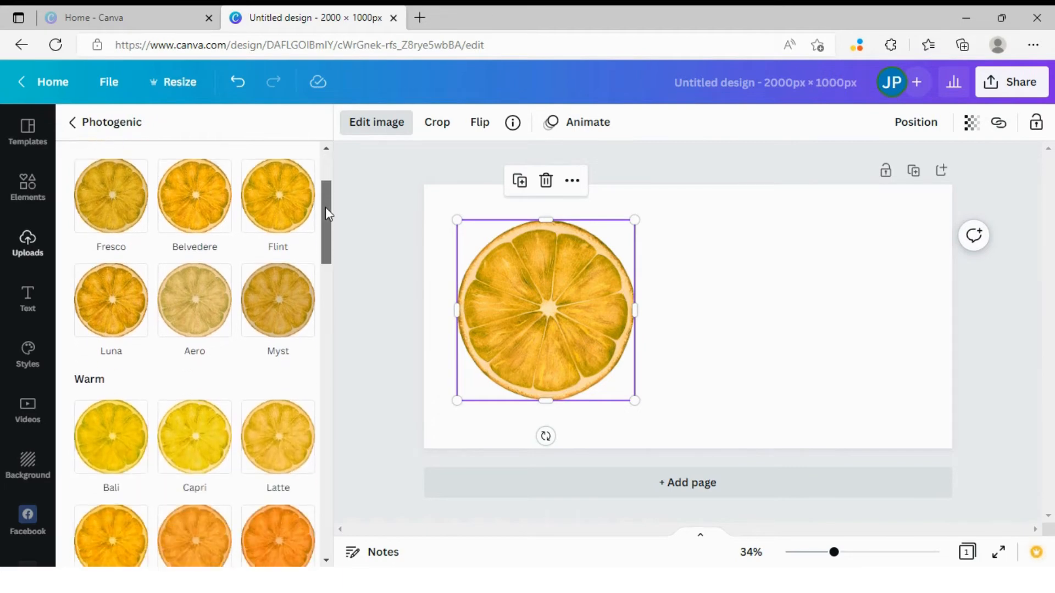
scroll(down, 3)
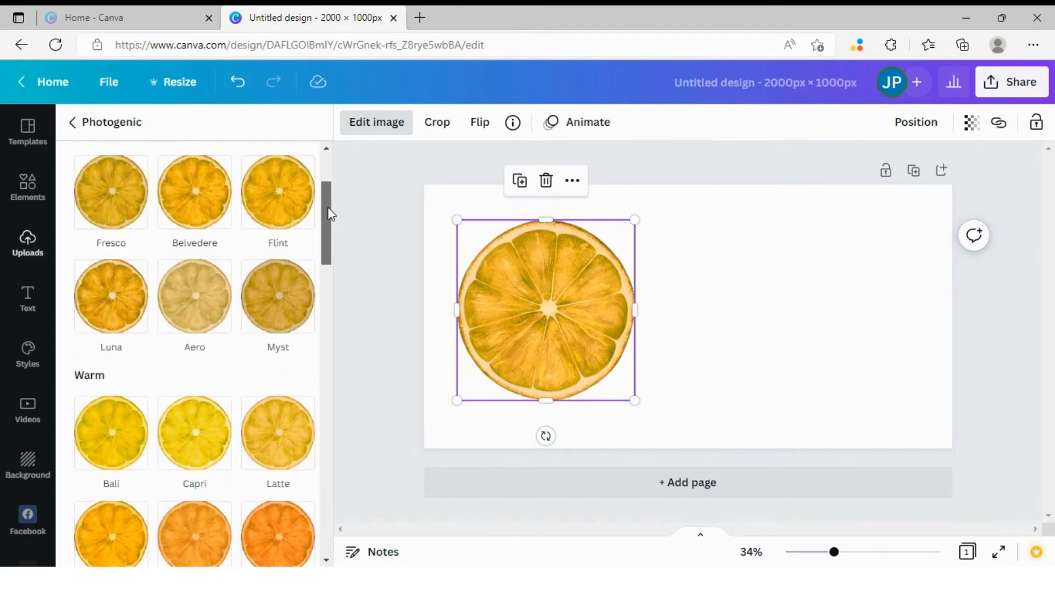
scroll(down, 3)
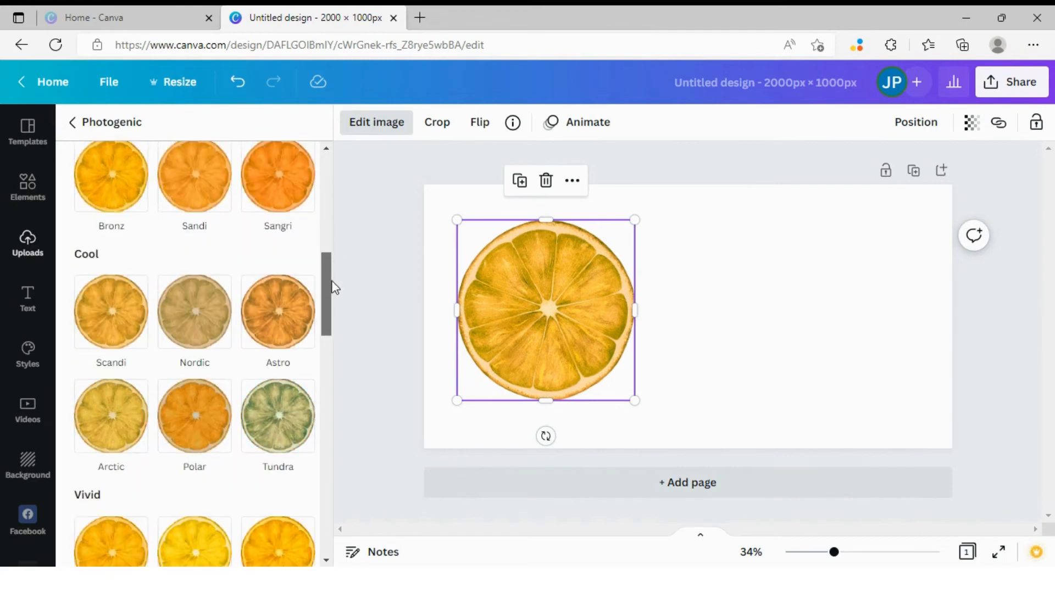
scroll(down, 3)
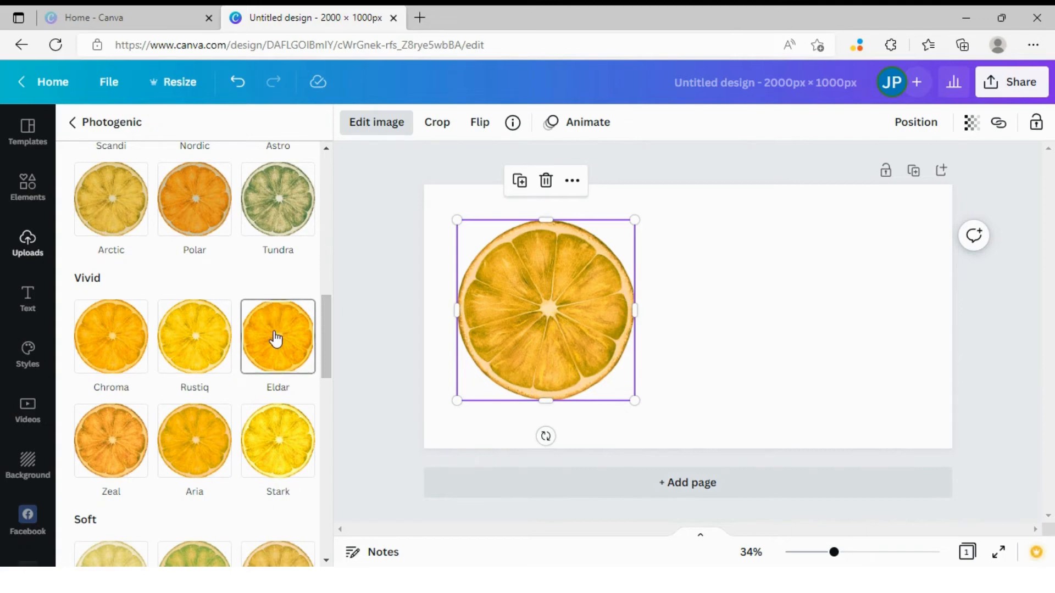
click(277, 336)
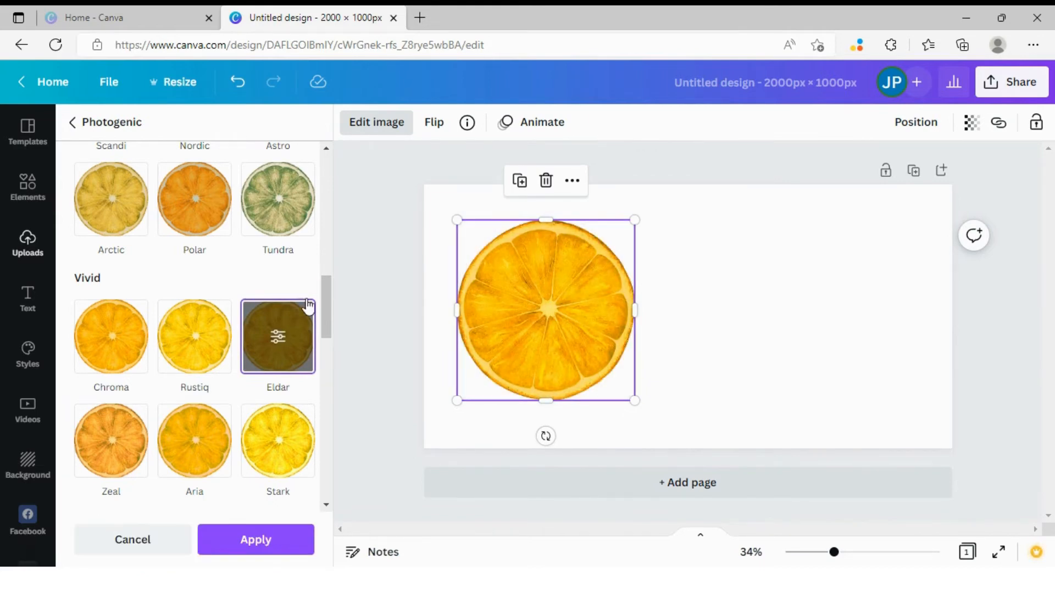
click(254, 539)
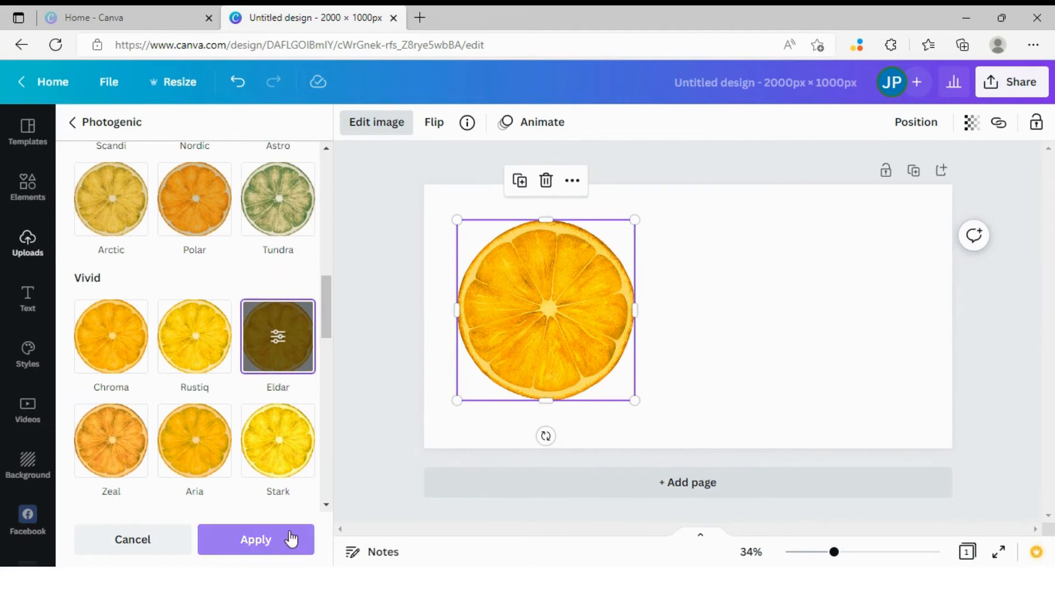
Step: Apply the Eldar filter so the slice stays bright orange
click(255, 539)
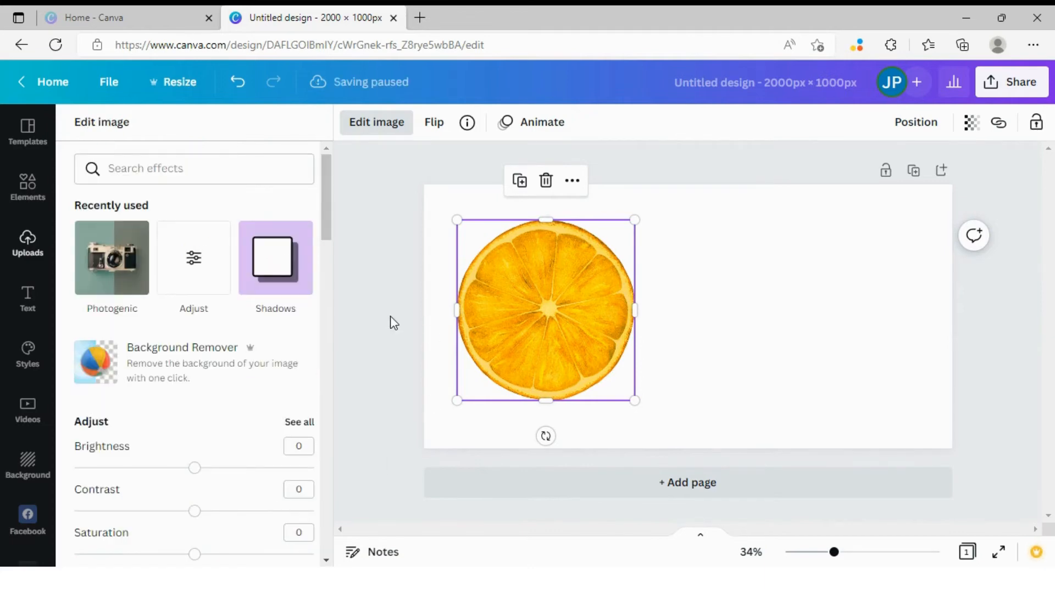
mouse_move(374, 460)
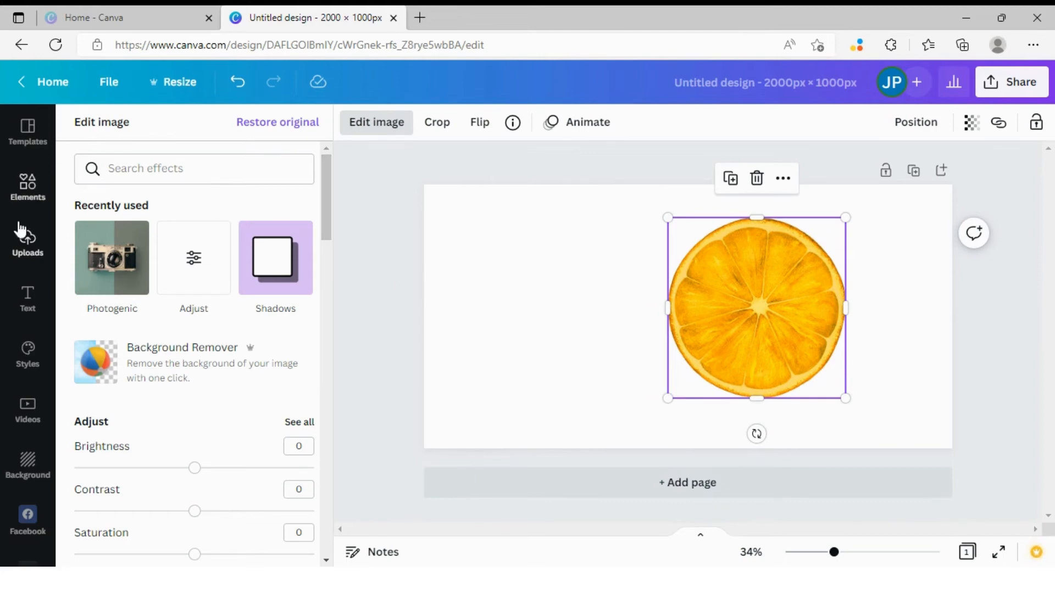
Step: Add the green lime slice on the left and shift the orange slice further right
click(26, 242)
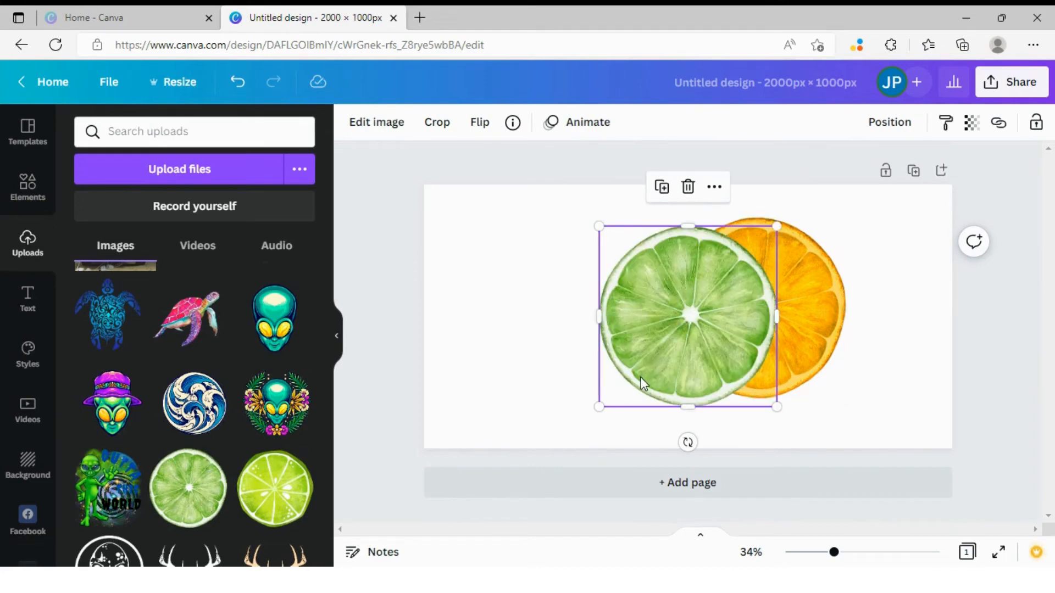
drag(685, 316, 548, 301)
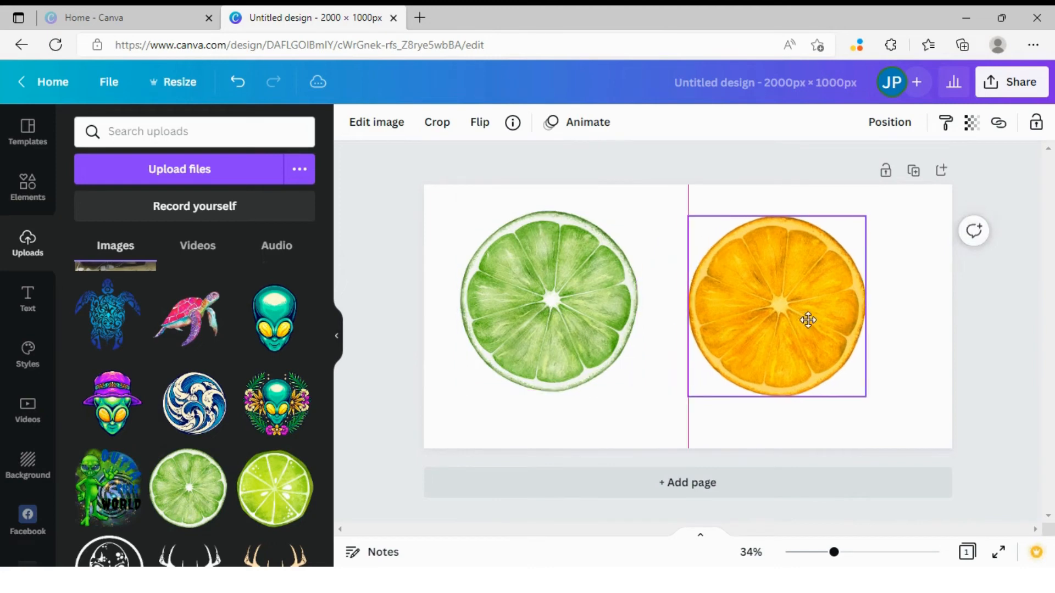
drag(807, 320, 789, 325)
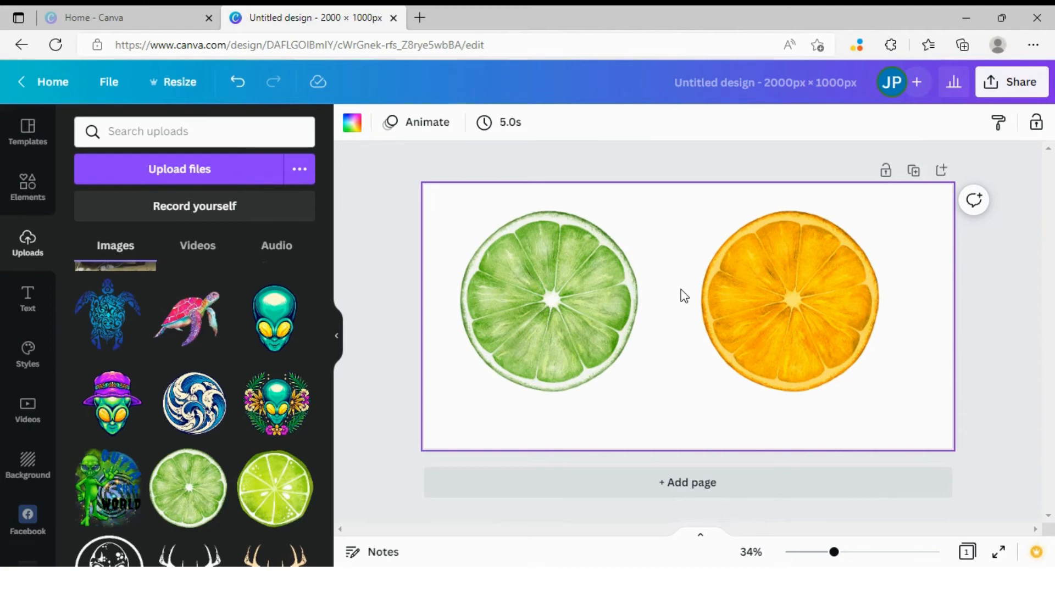
mouse_move(662, 293)
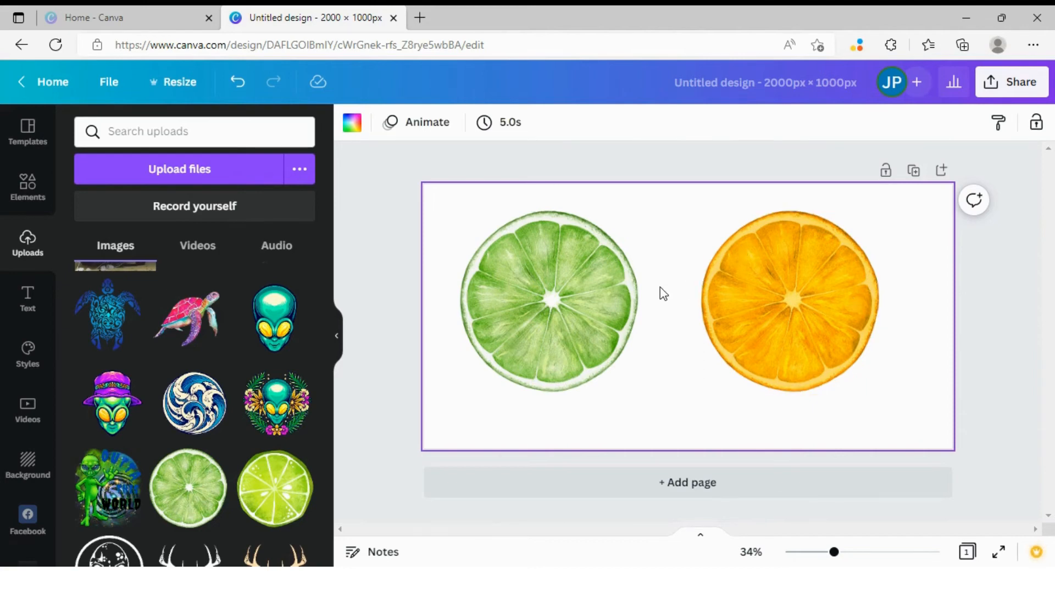
click(549, 299)
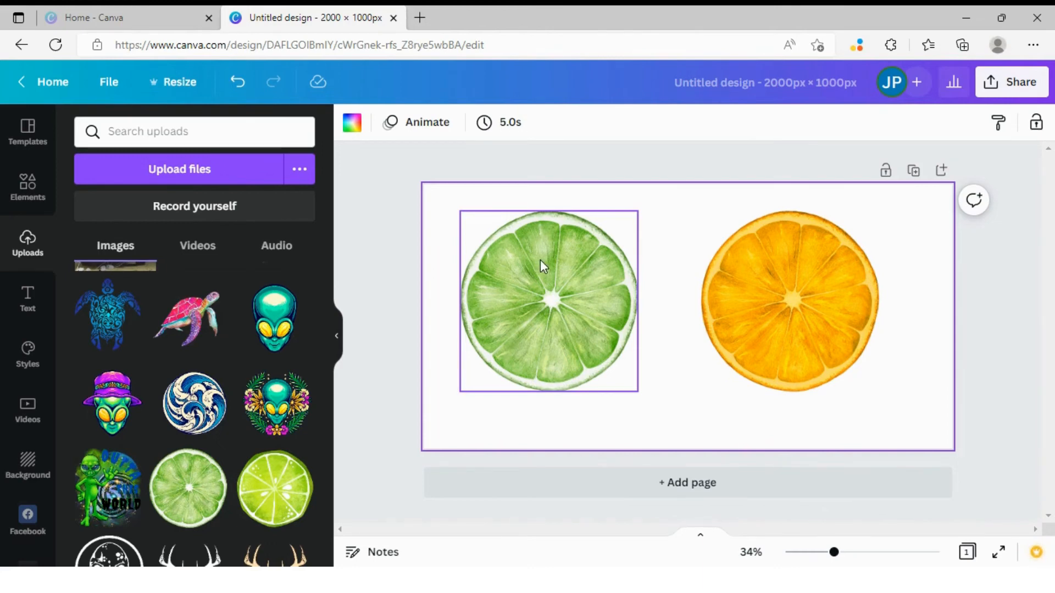
click(664, 267)
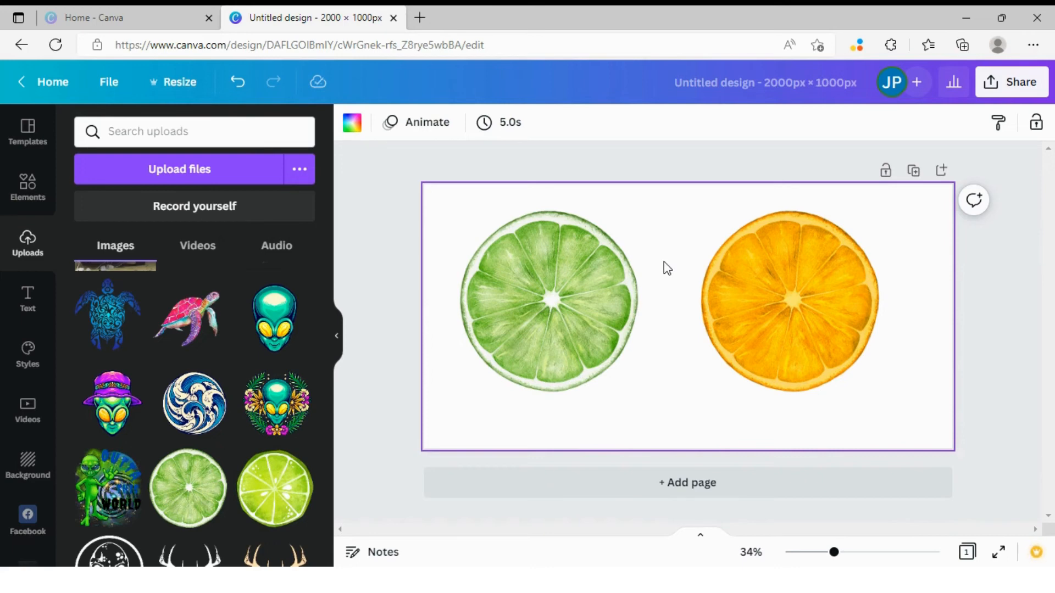
mouse_move(670, 271)
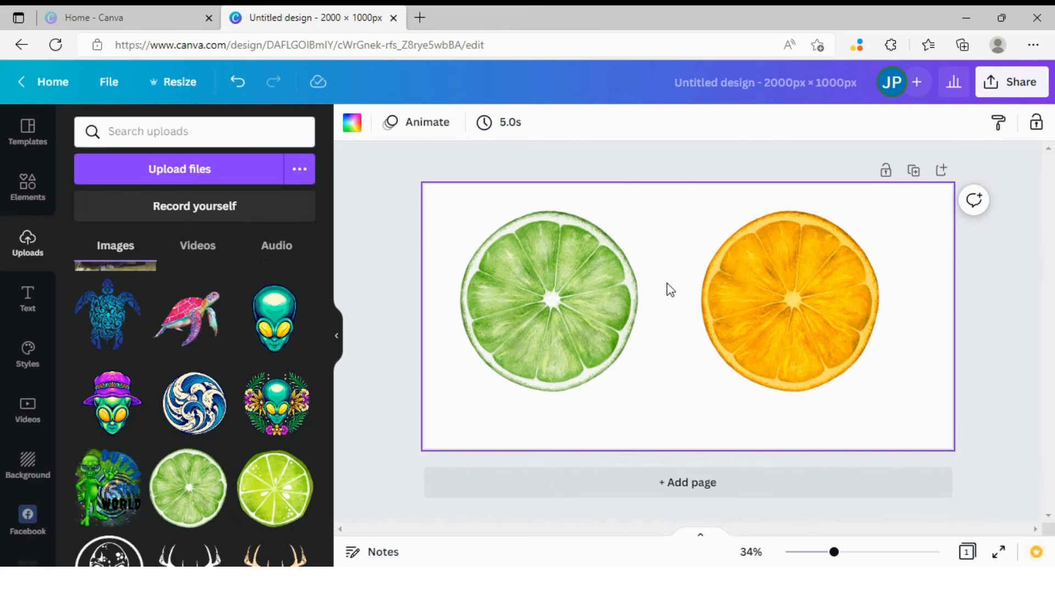
mouse_move(659, 320)
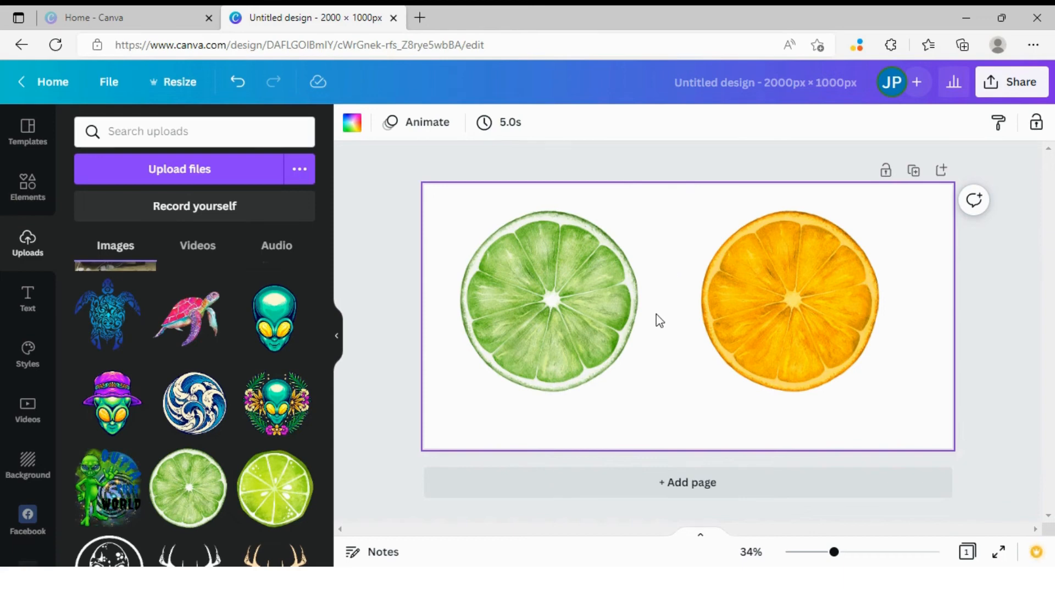
mouse_move(672, 265)
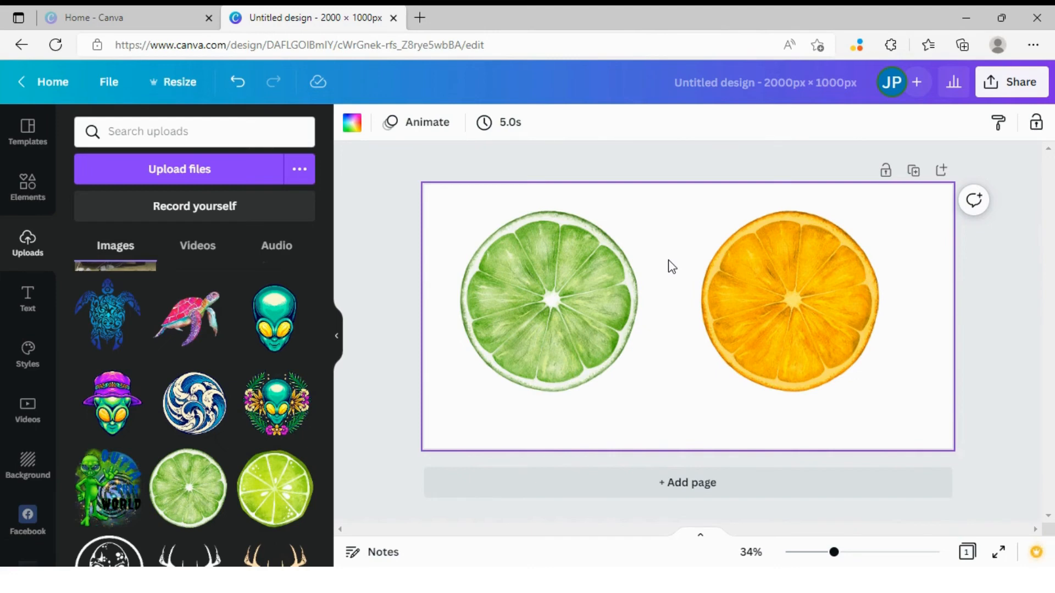
click(548, 301)
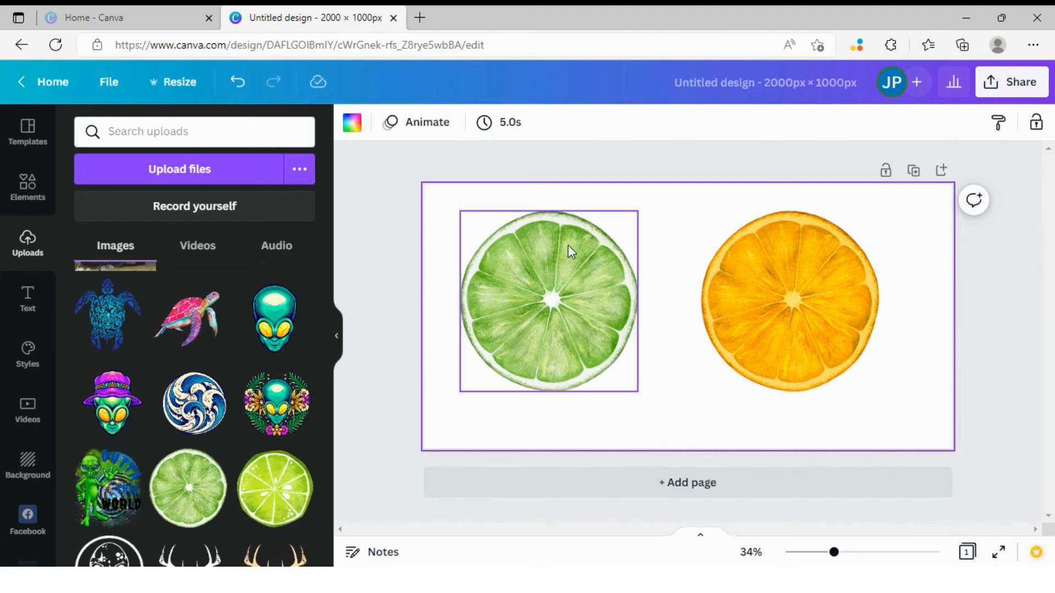
click(548, 301)
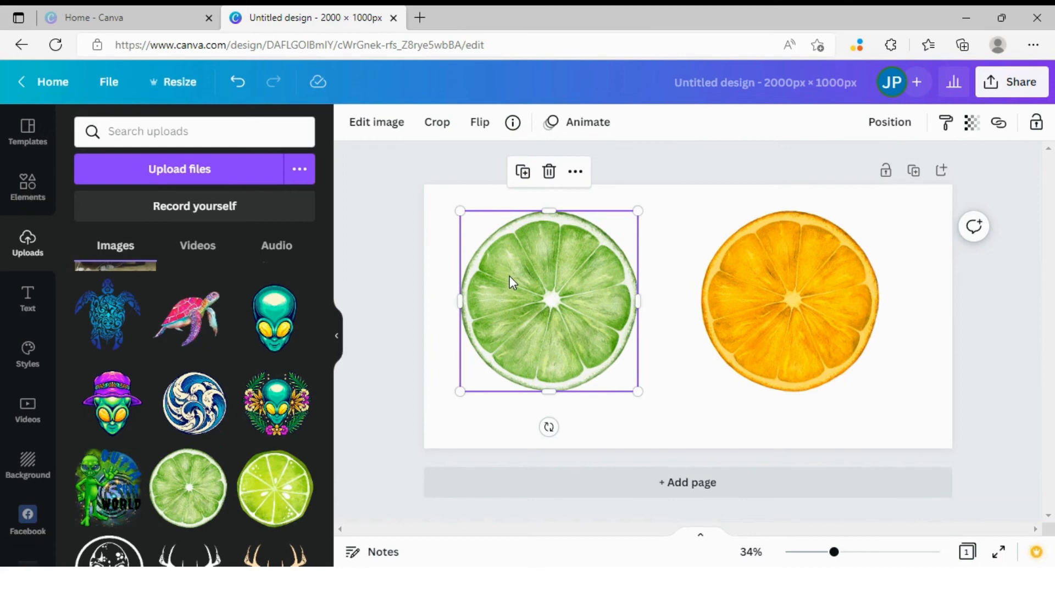
mouse_move(392, 257)
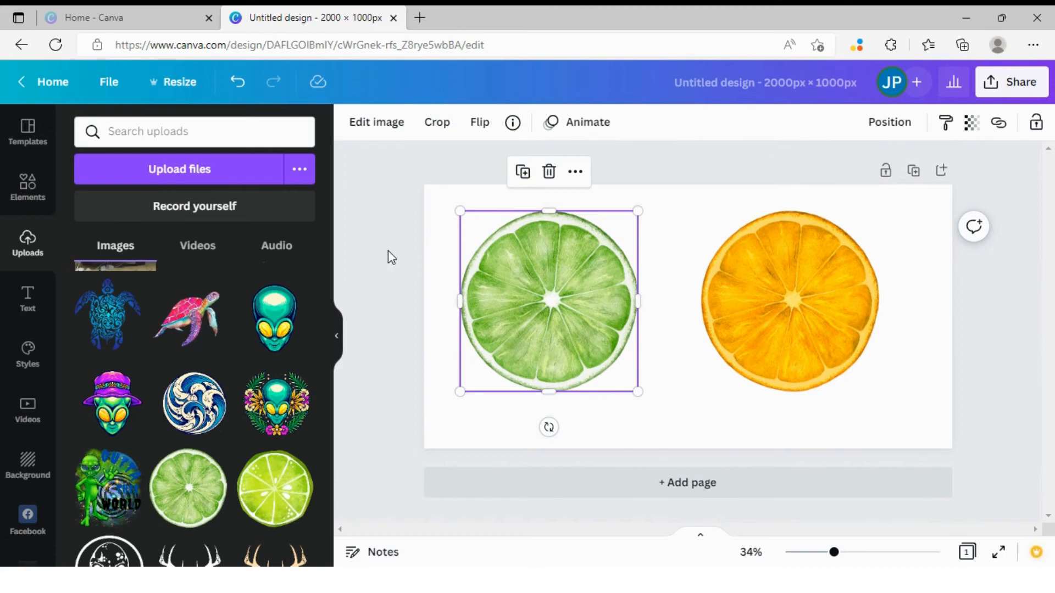
mouse_move(389, 157)
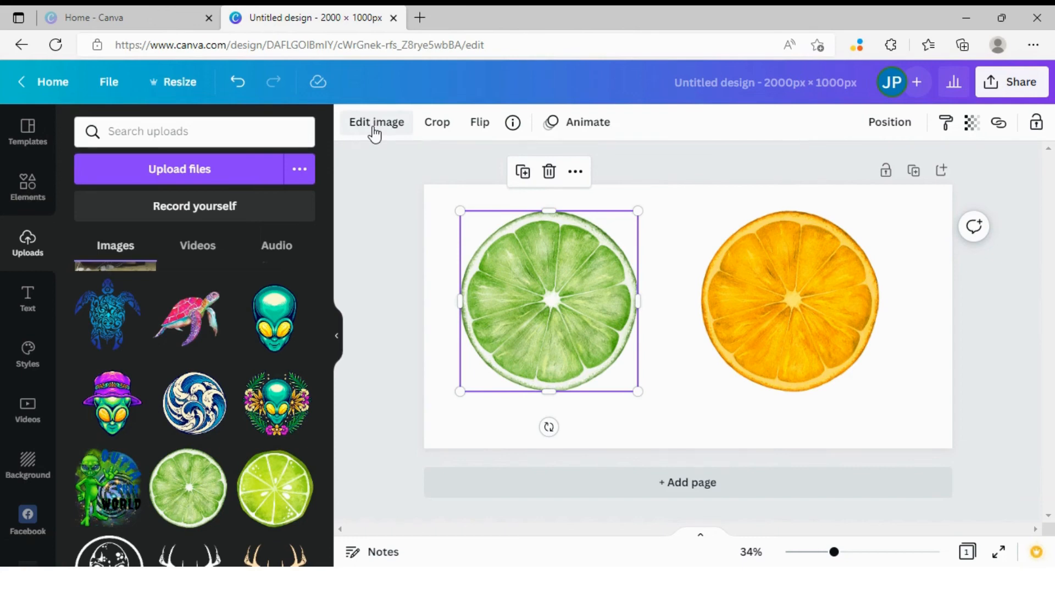
click(376, 122)
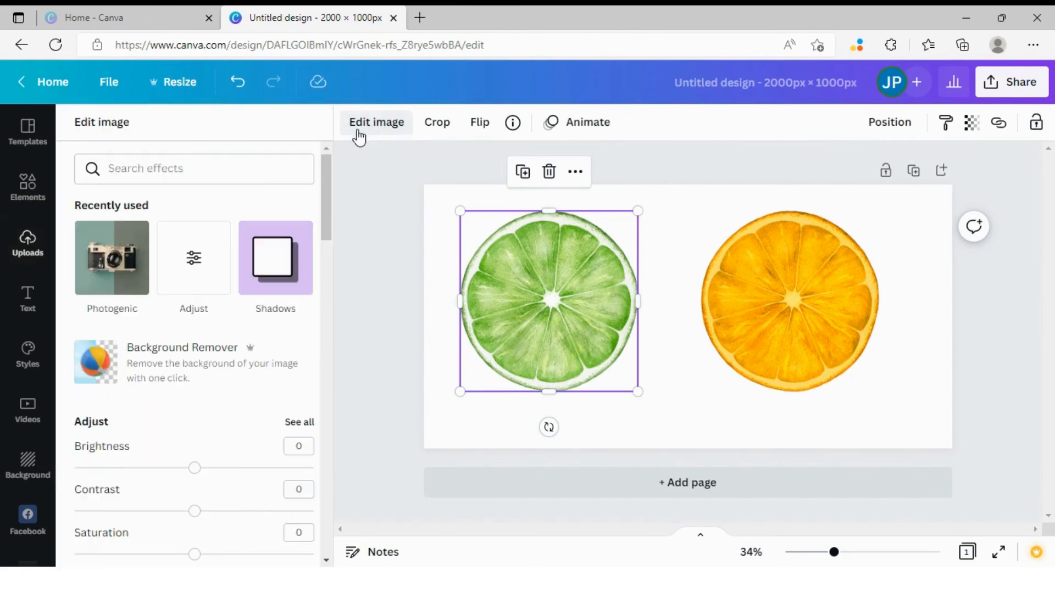
click(111, 257)
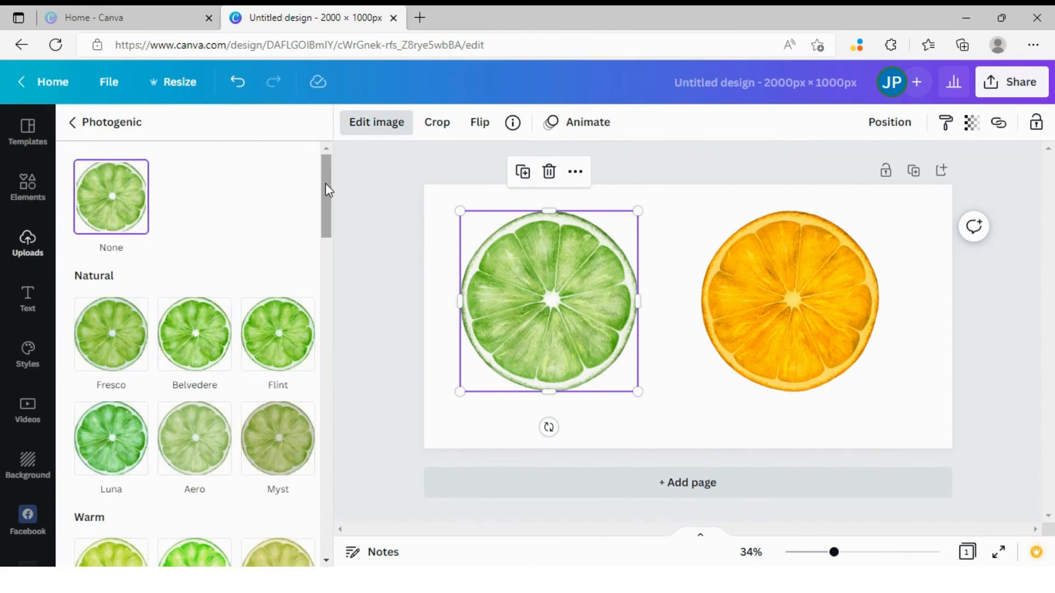
scroll(down, 3)
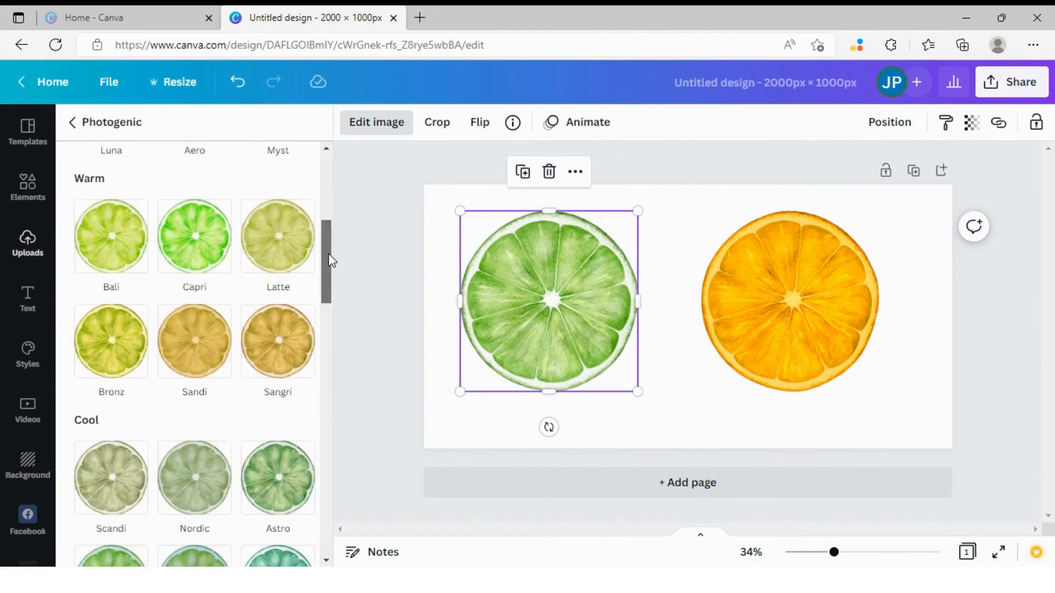
scroll(down, 3)
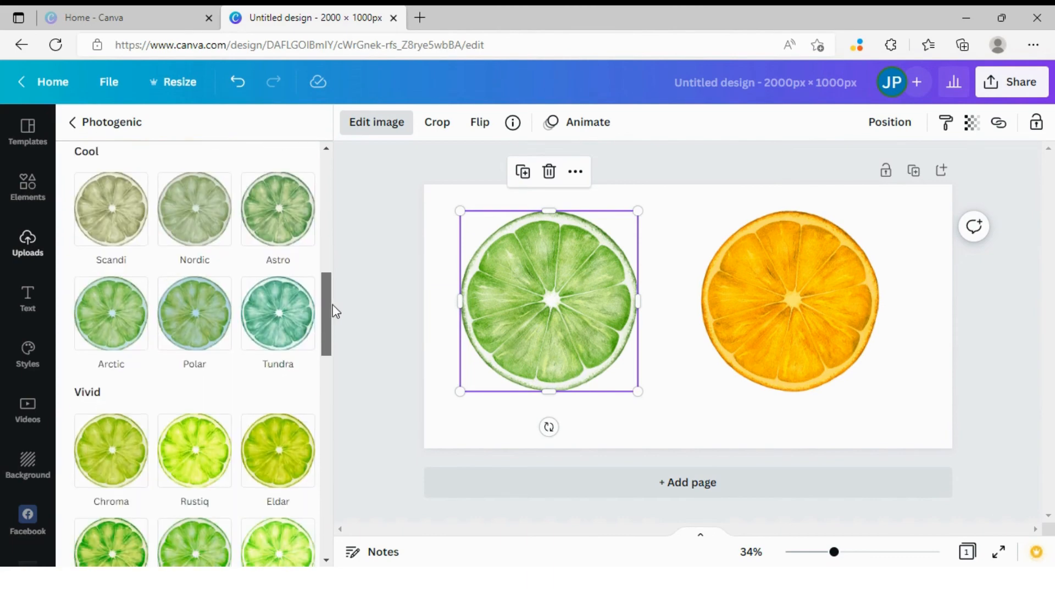
mouse_move(276, 315)
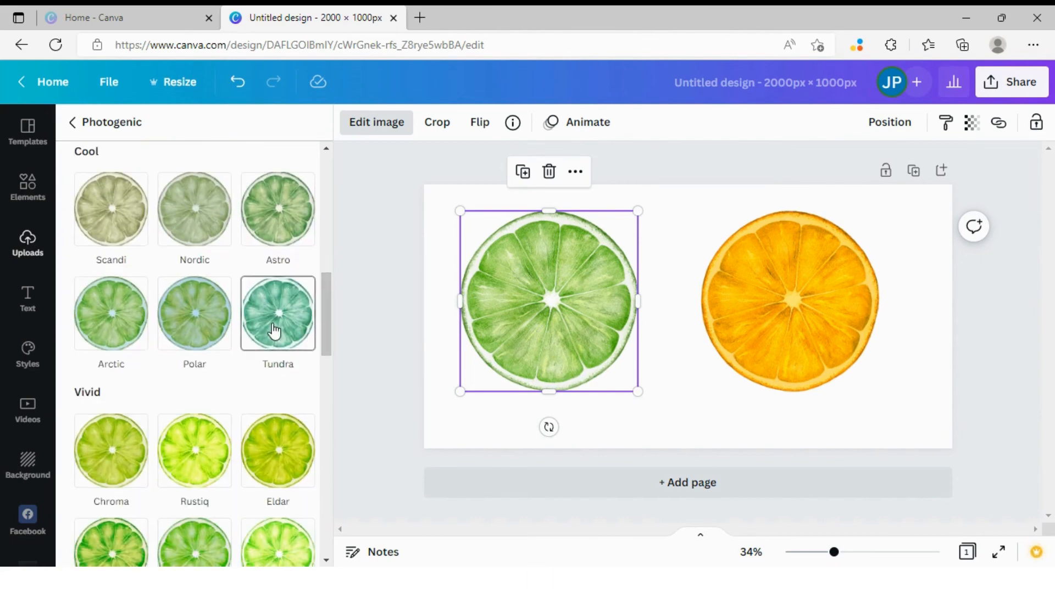
mouse_move(301, 343)
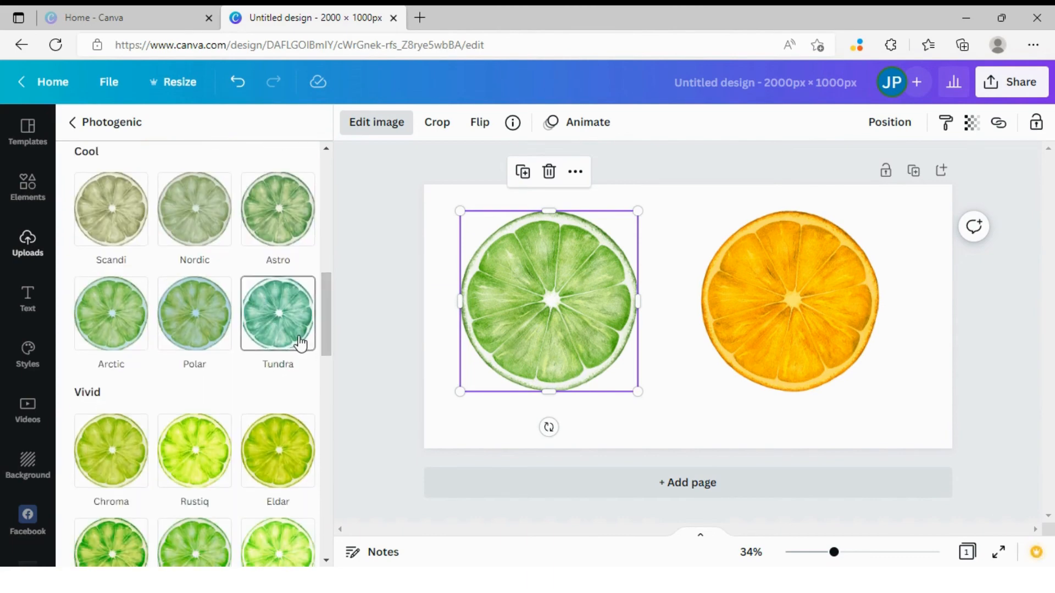
mouse_move(307, 286)
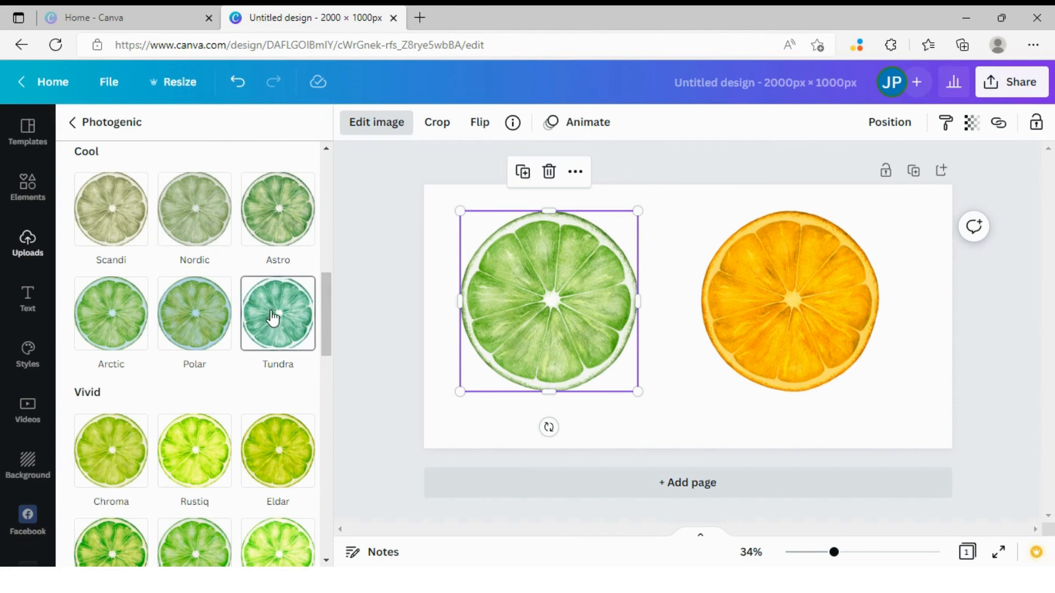
mouse_move(274, 321)
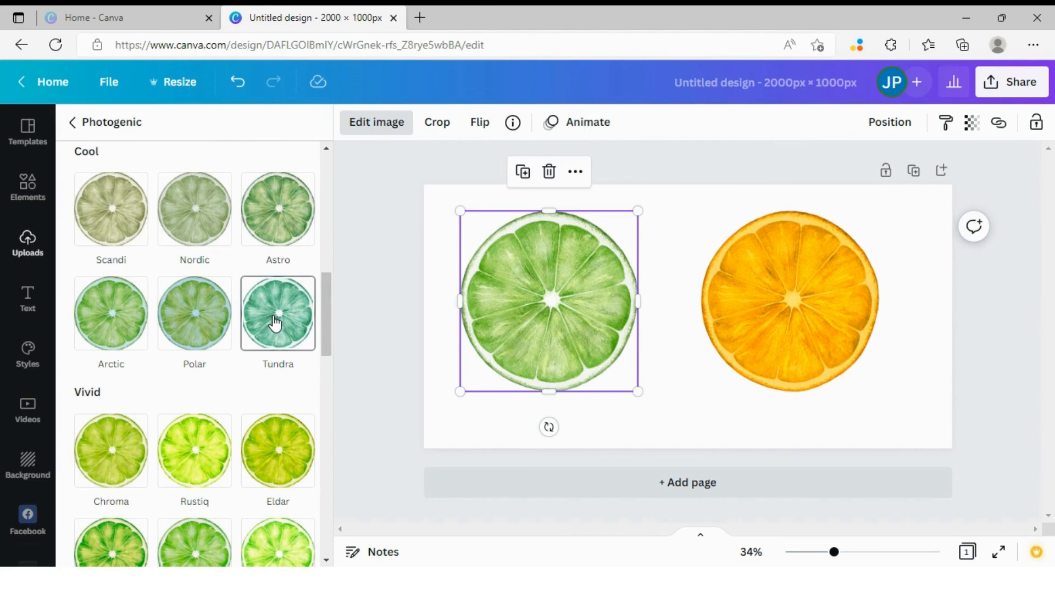
mouse_move(301, 304)
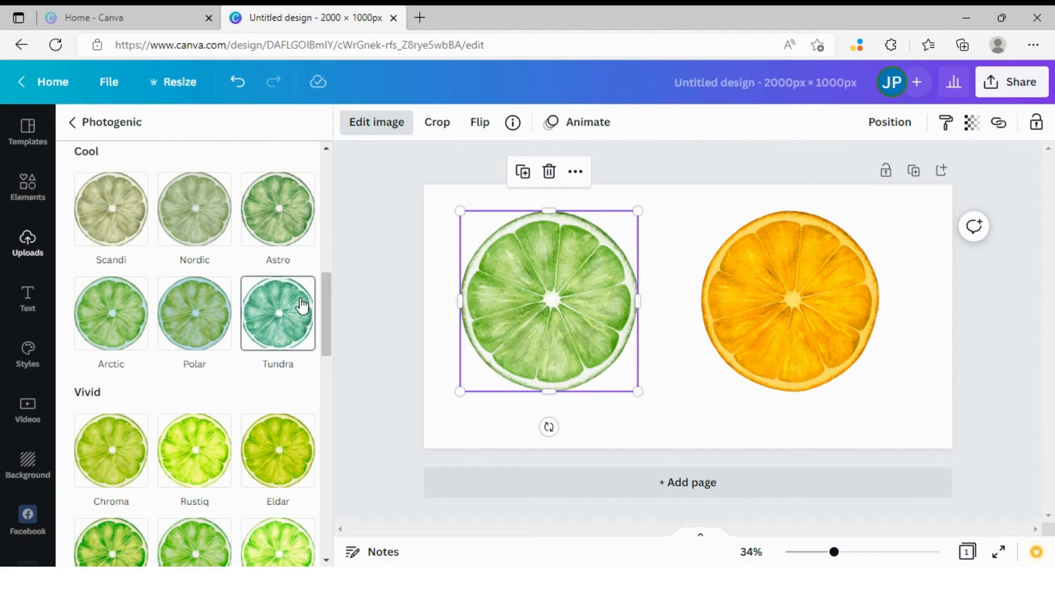
mouse_move(290, 301)
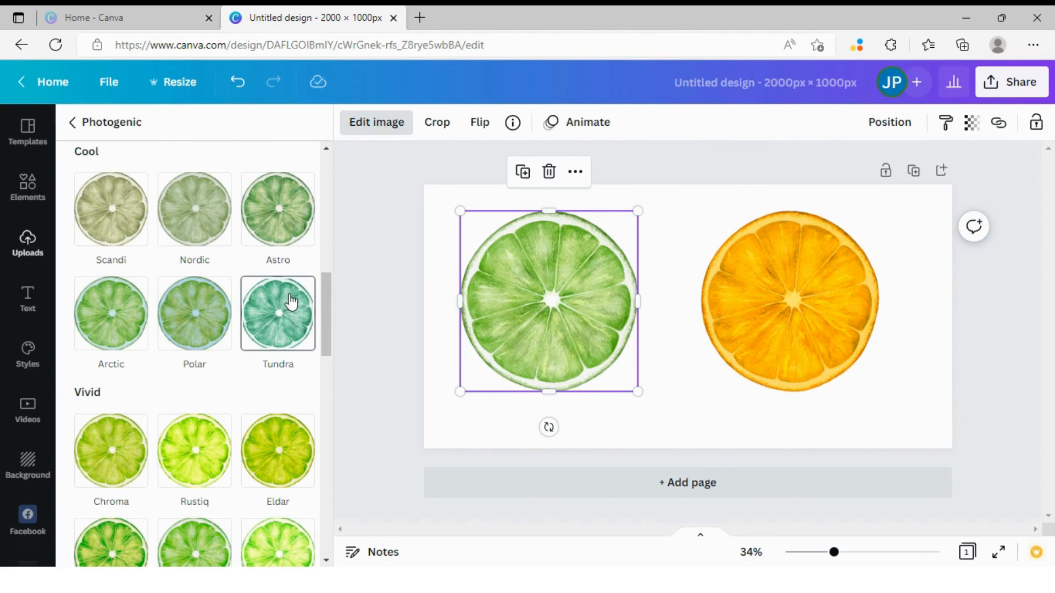
mouse_move(290, 305)
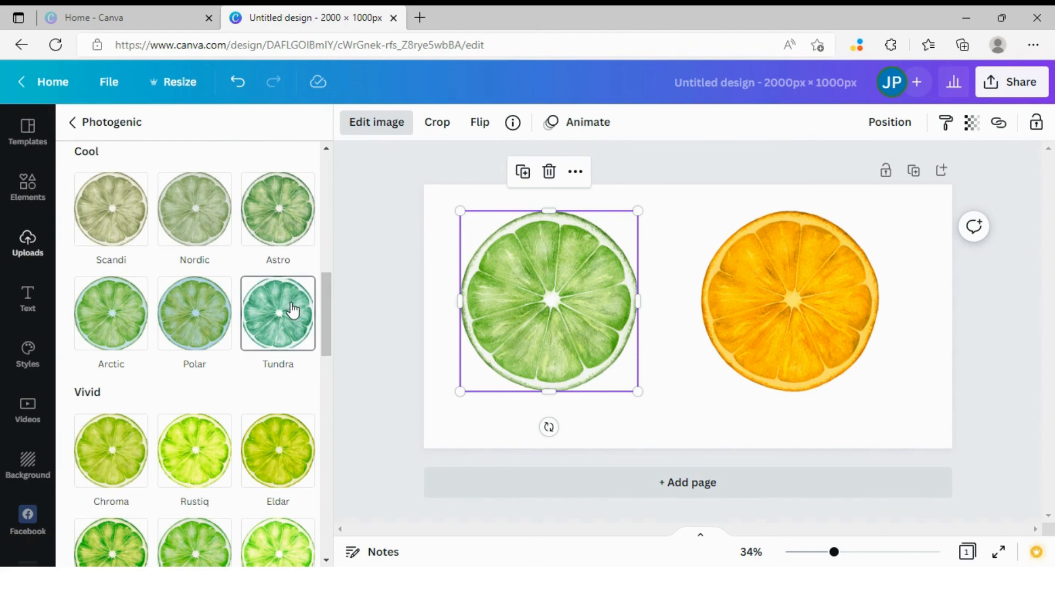
mouse_move(307, 314)
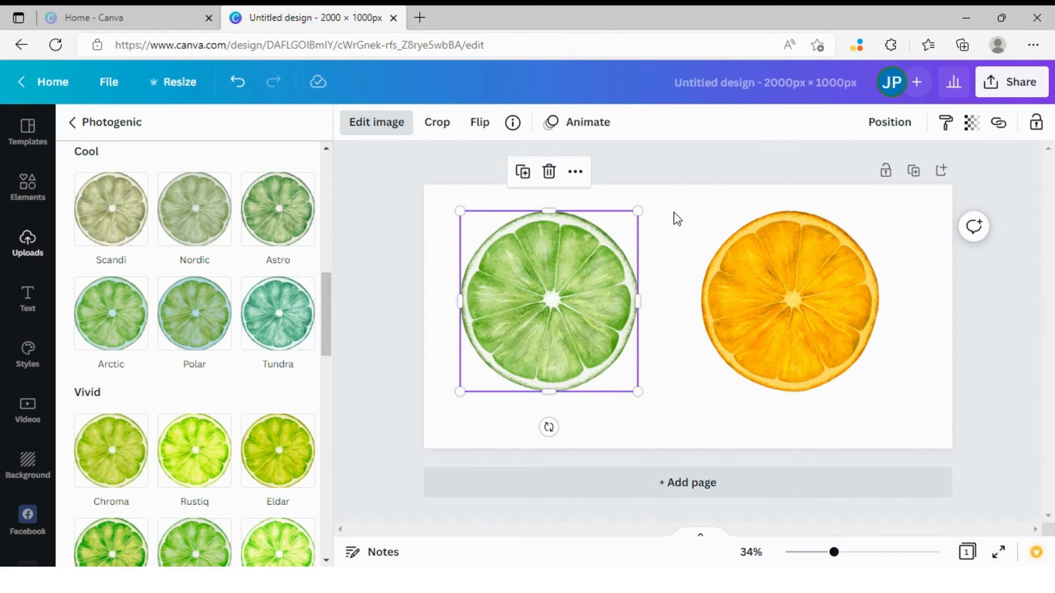
Step: Return to the Uploads library, leaving the Photogenic filter panel
click(26, 242)
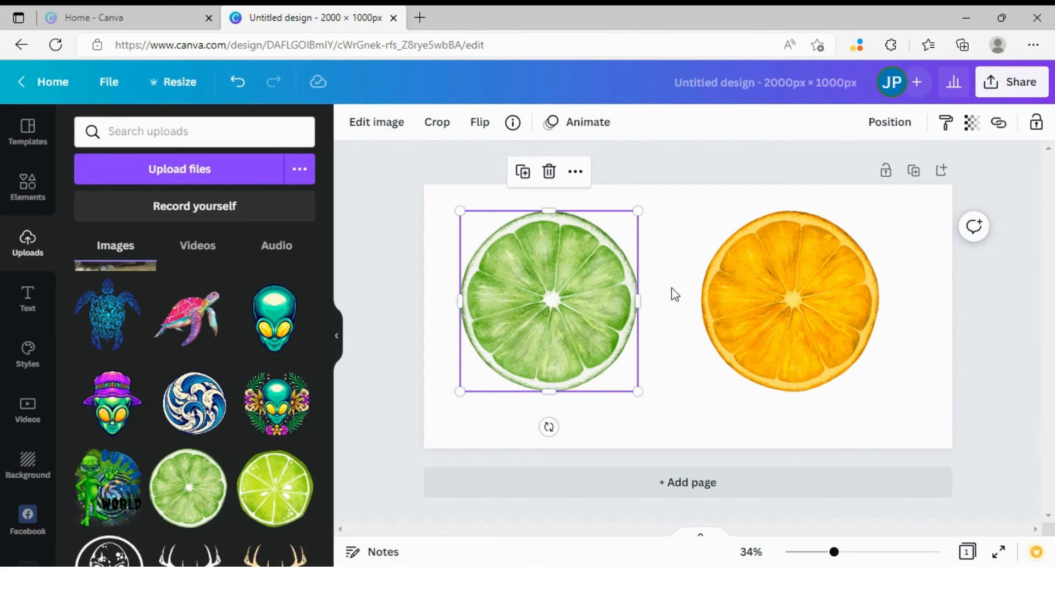
mouse_move(682, 295)
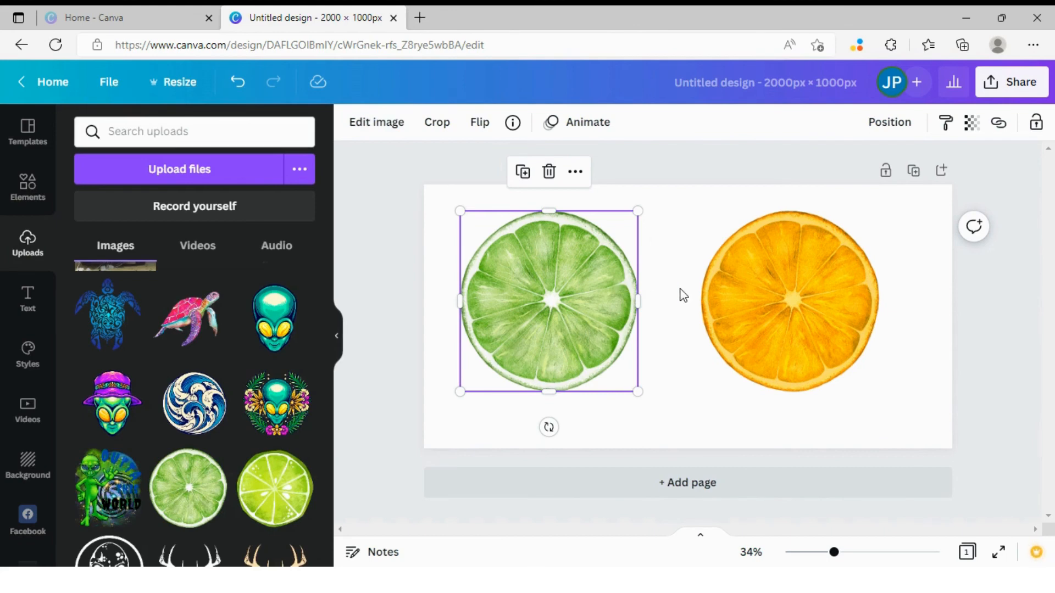
mouse_move(681, 294)
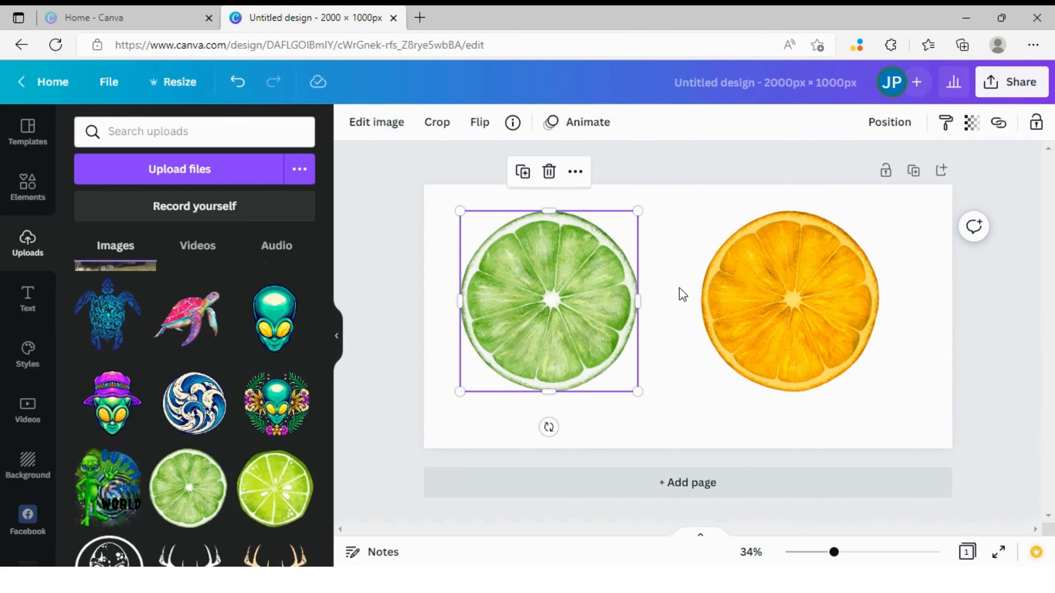
mouse_move(605, 297)
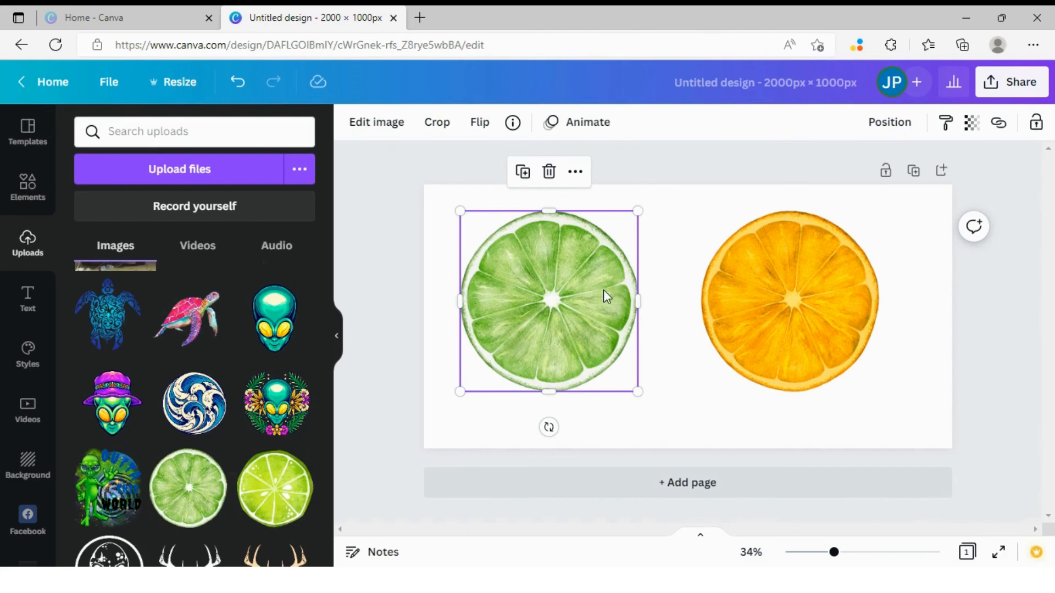
mouse_move(413, 276)
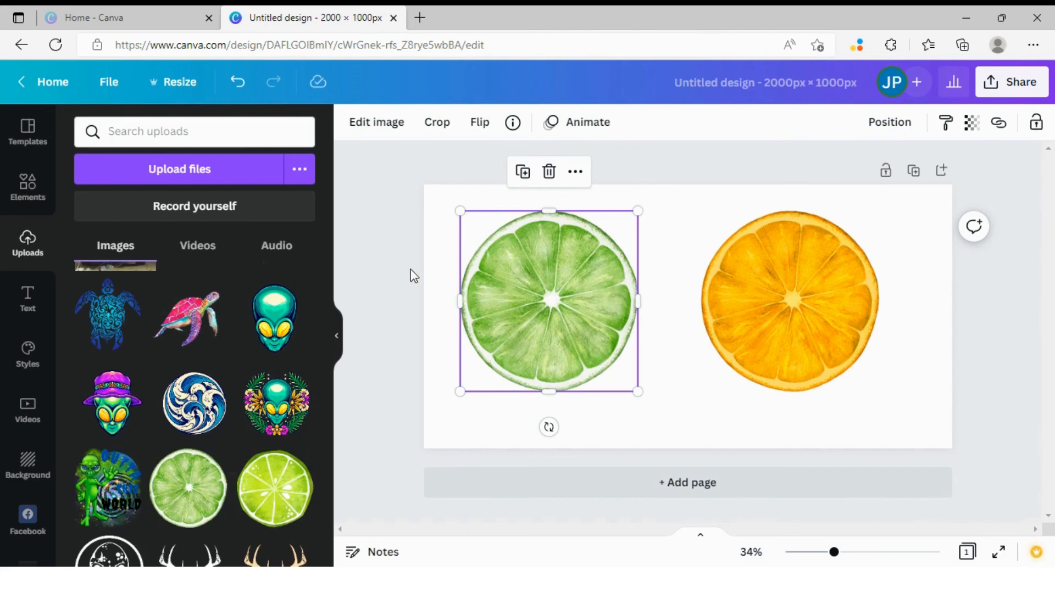
mouse_move(373, 295)
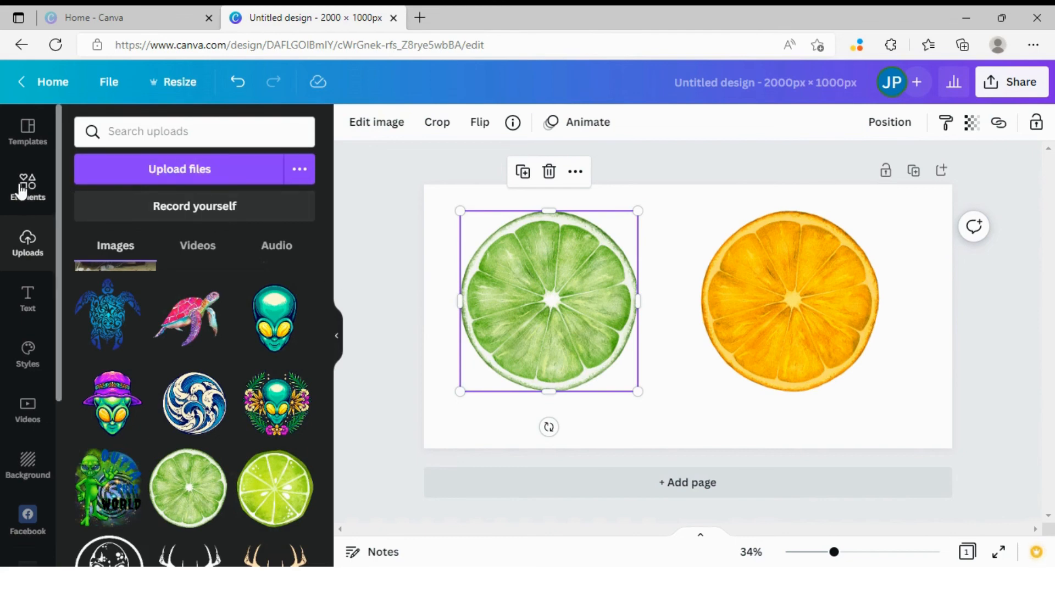
Step: Search Elements for 'slice of lime' and show only Graphics results
text(slice of lime)
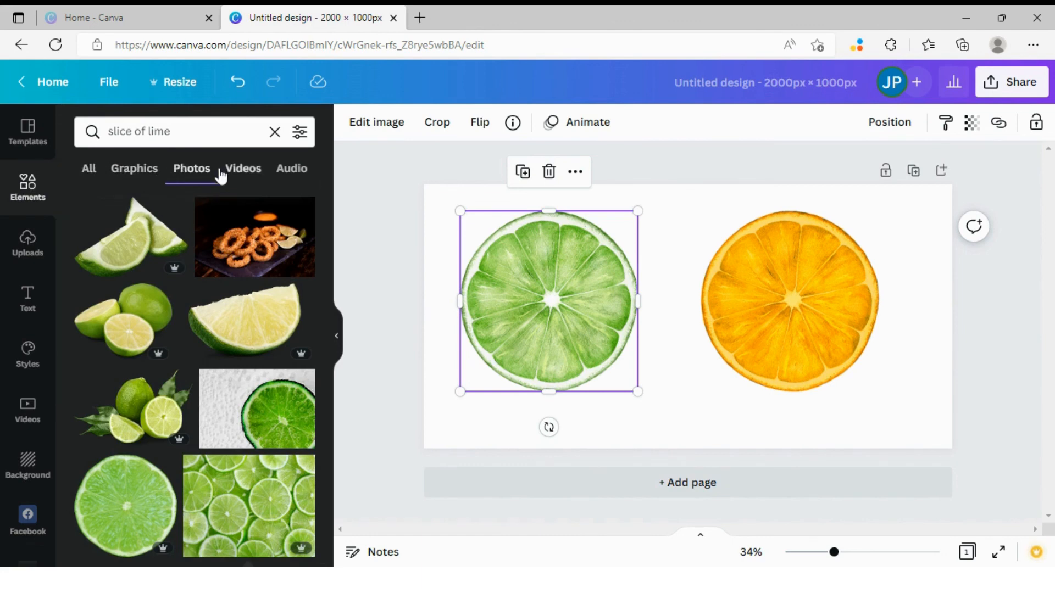
click(134, 168)
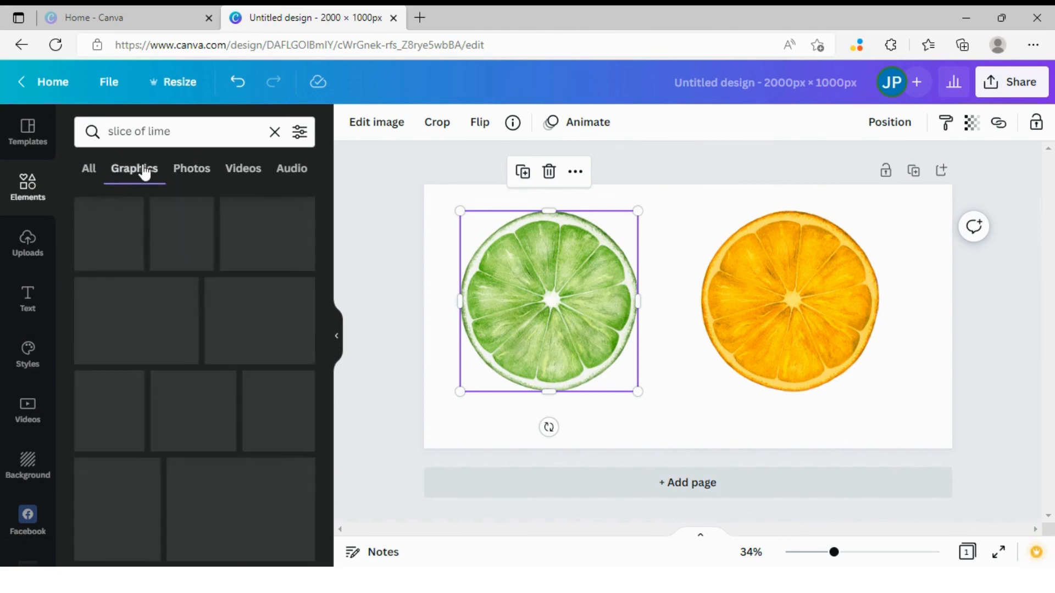
click(134, 168)
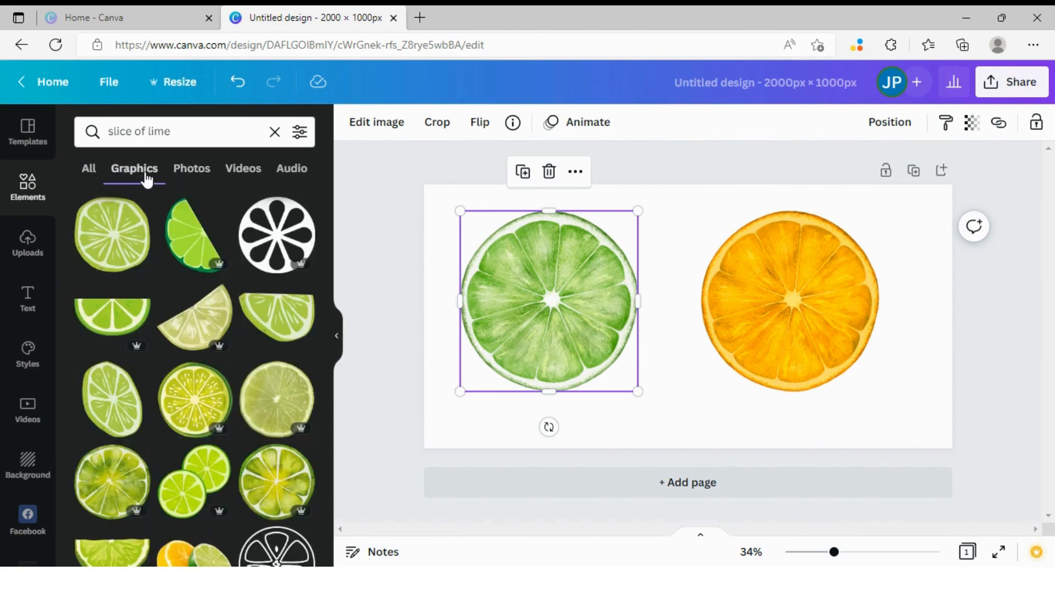
mouse_move(151, 176)
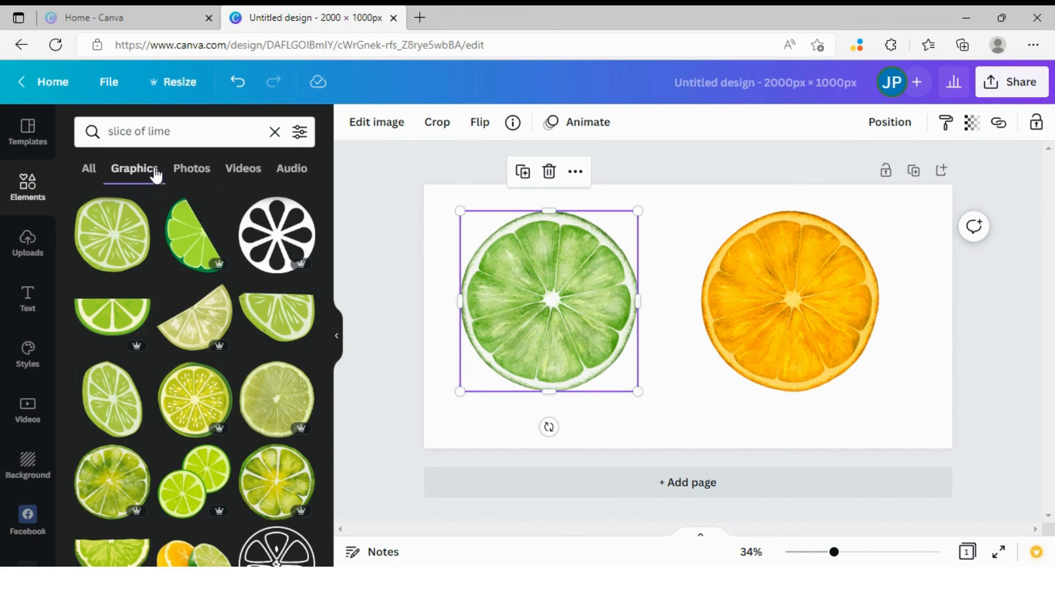
mouse_move(191, 168)
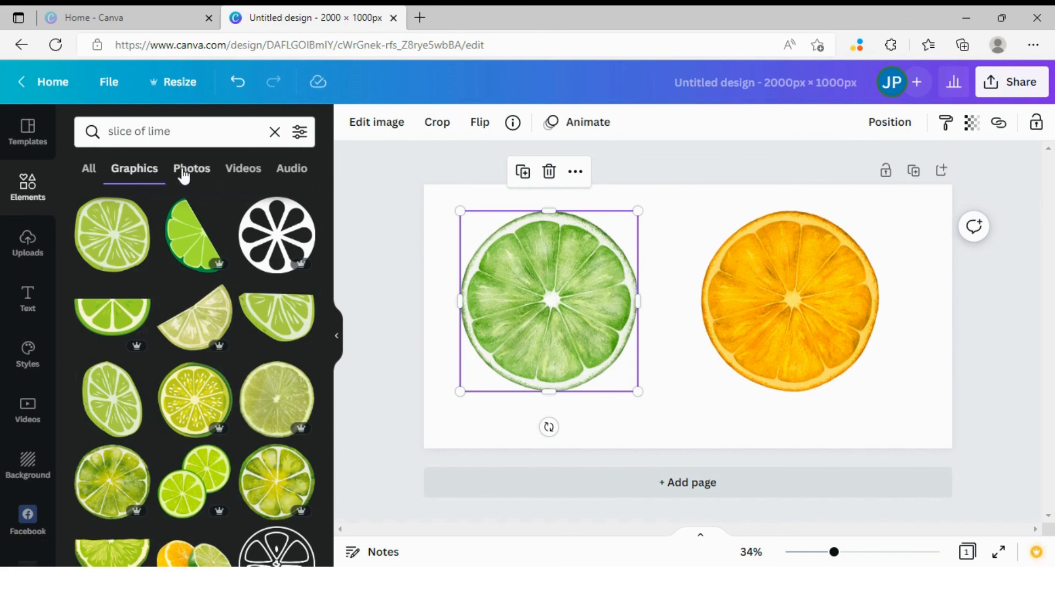
mouse_move(179, 219)
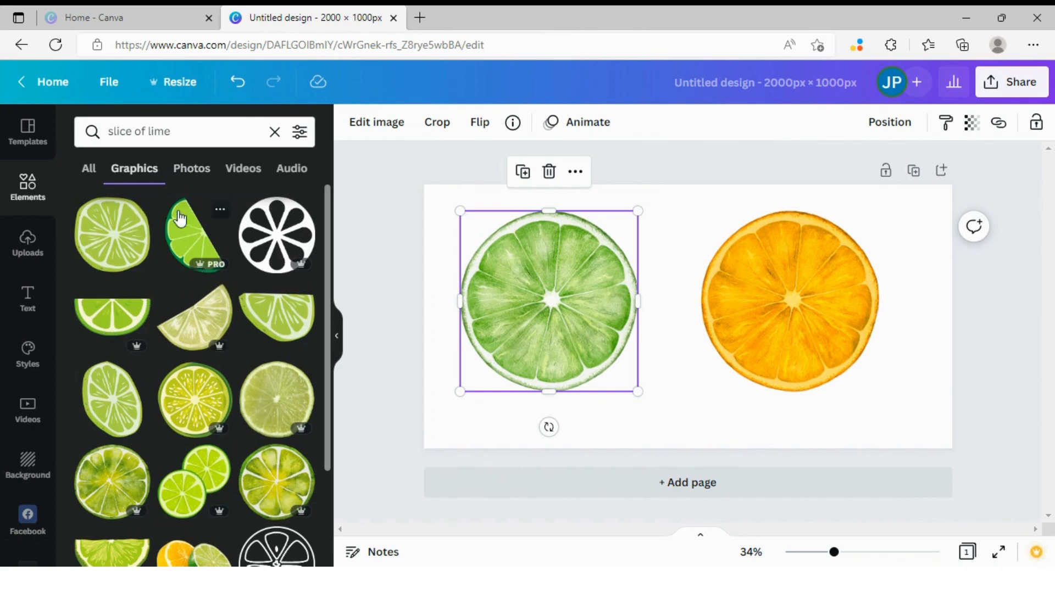
mouse_move(354, 212)
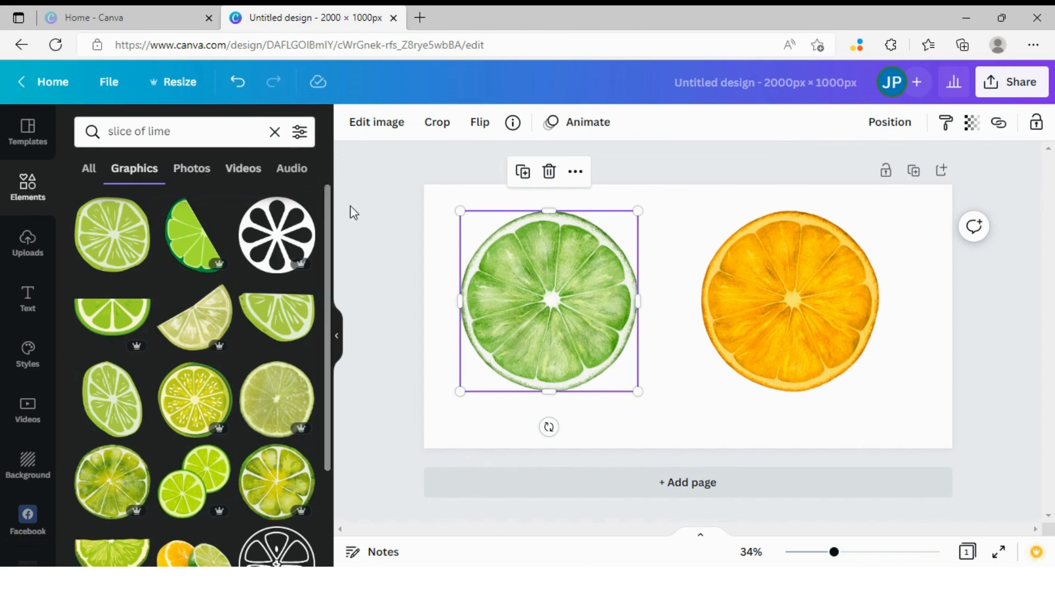
mouse_move(674, 243)
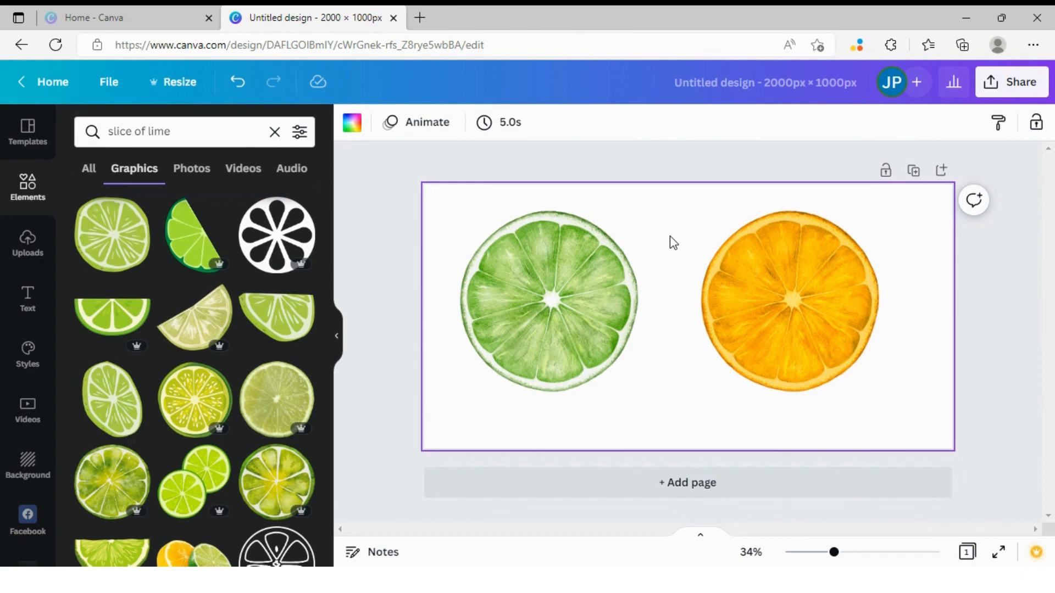
mouse_move(909, 265)
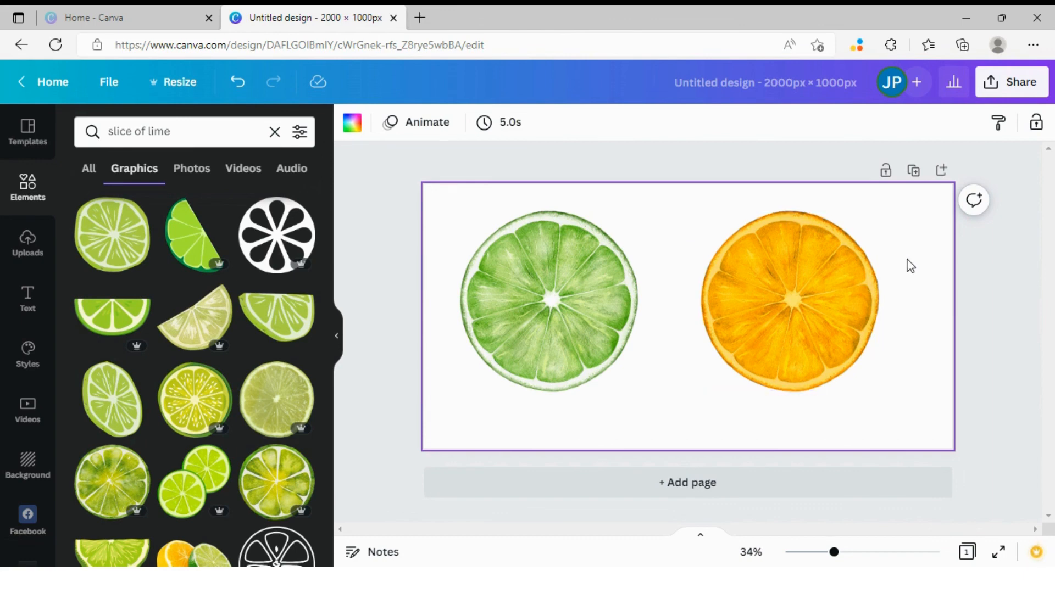